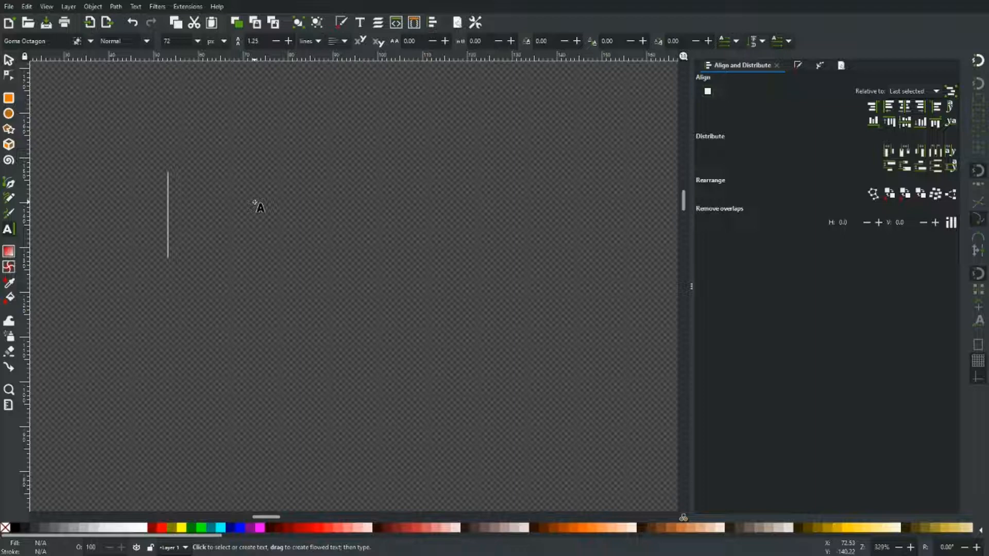
Type 'VECTOR' and 'INVADERS' on two lines in Gome Octagon with tightened line spacing
type("U")
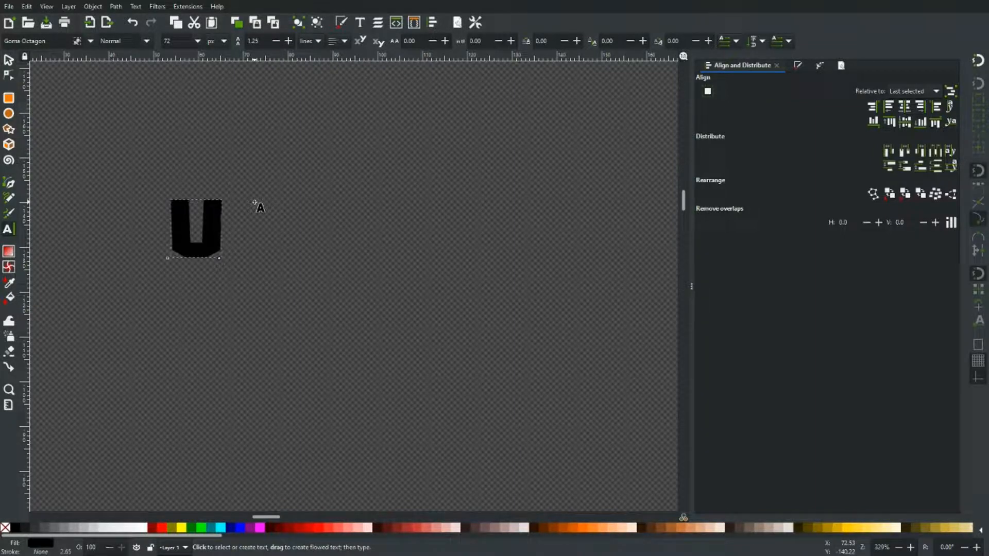
type("ECT")
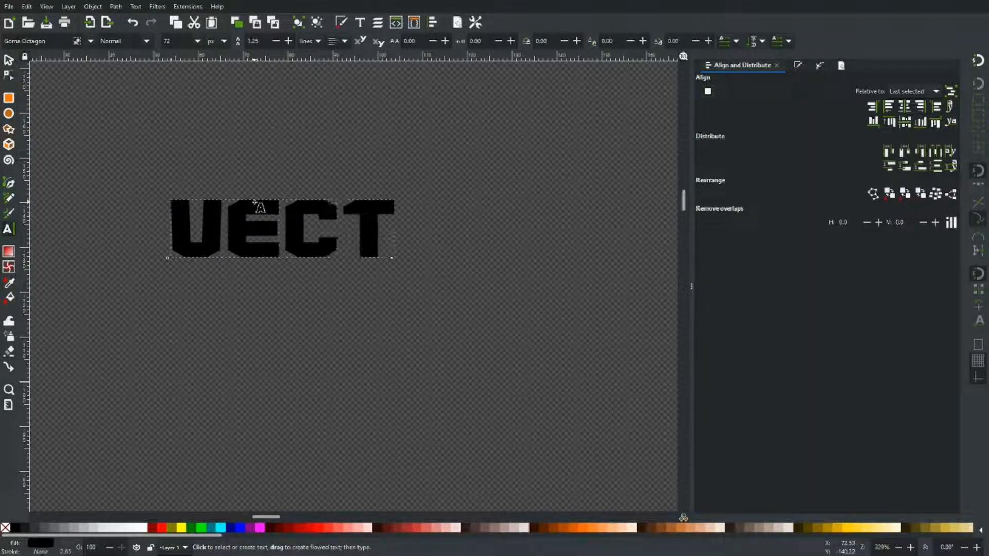
type("OR")
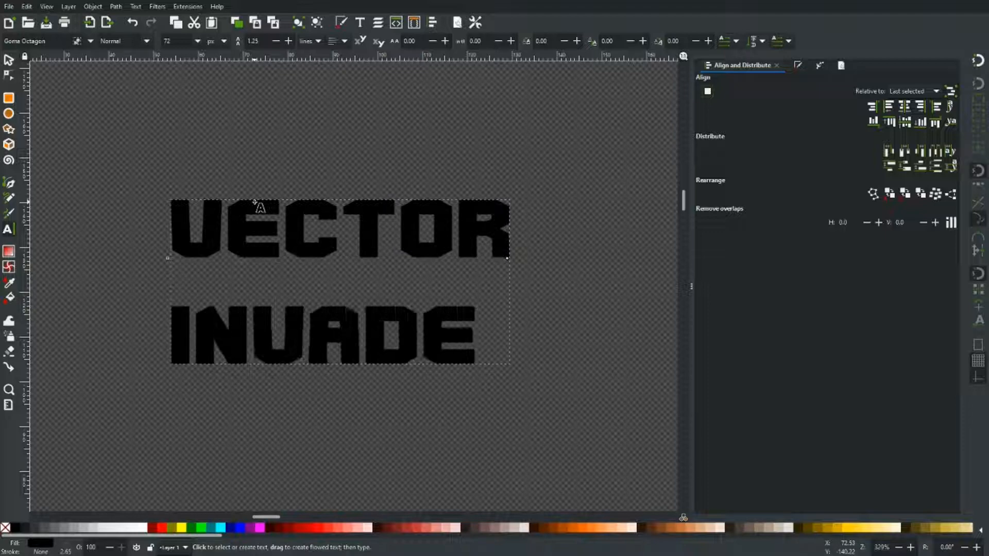
type("RS")
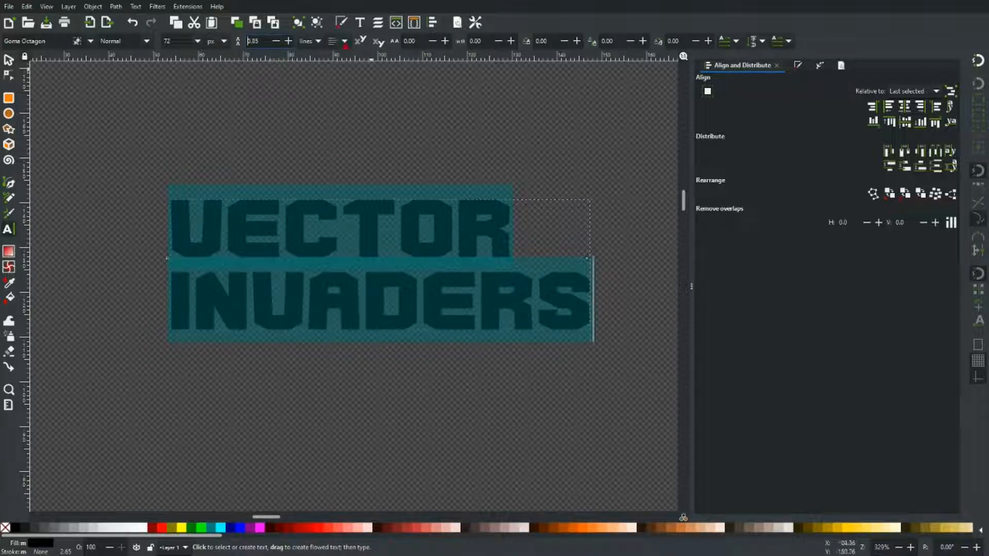
left_click(332, 40)
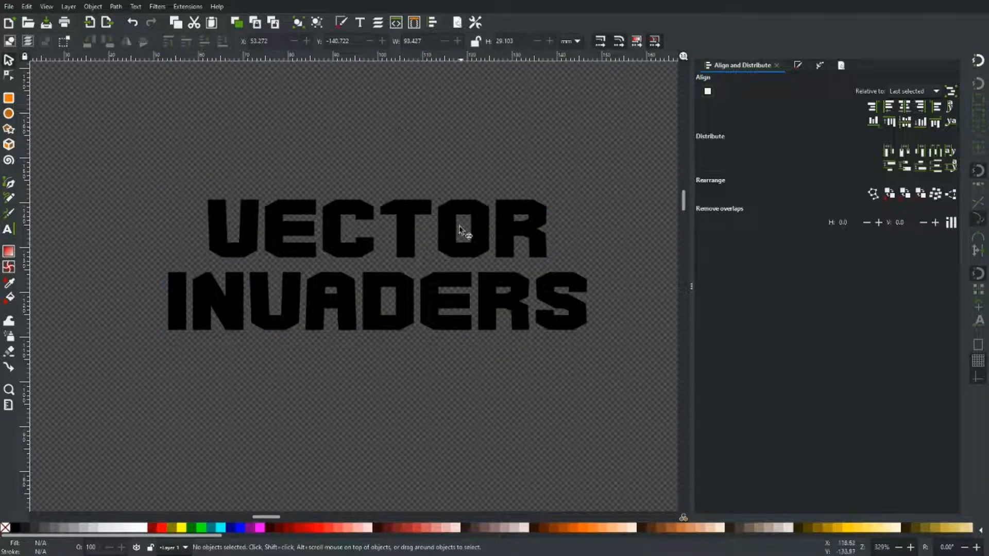
mouse_move(375, 217)
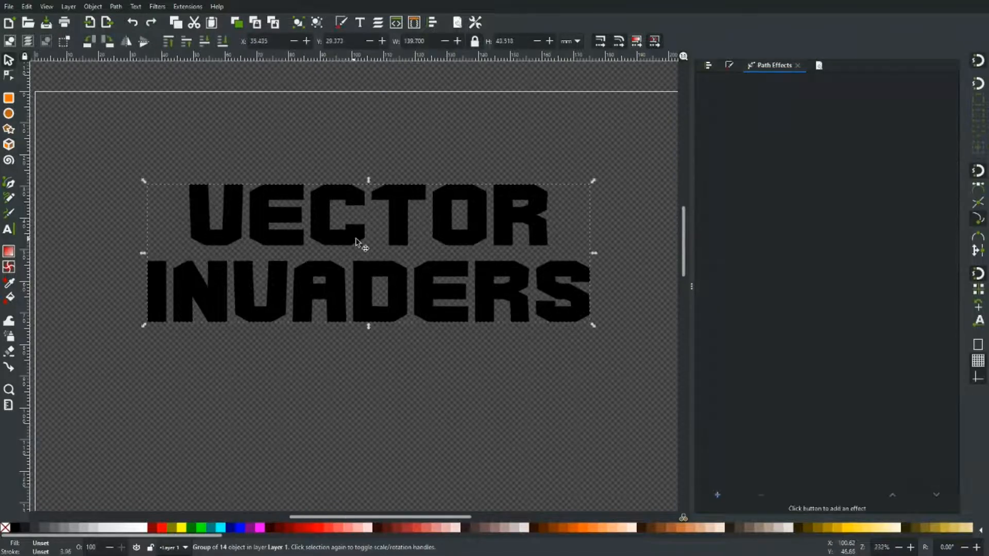
Try Stroke to Path and undo it, then apply a Perspective/Envelope path effect to the lettering
left_click(115, 6)
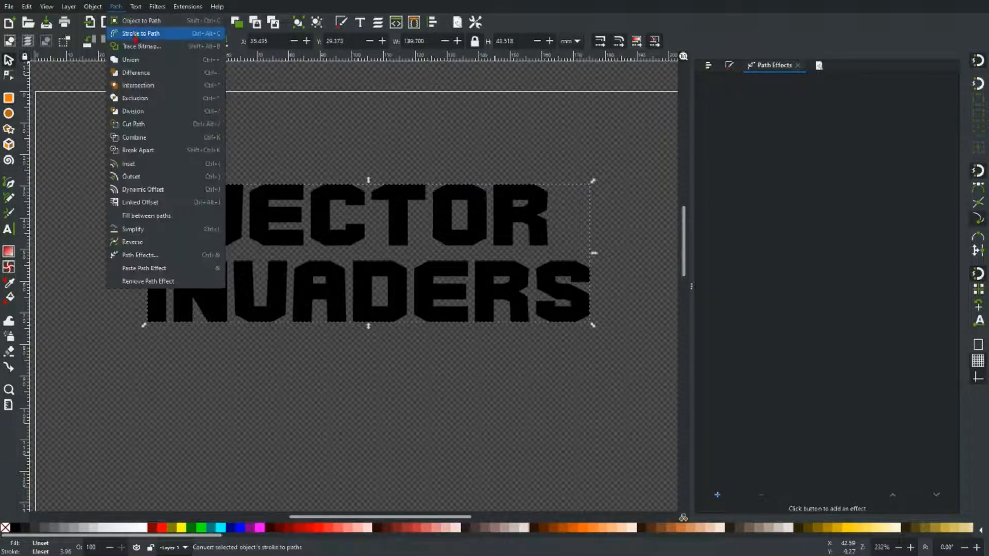
left_click(141, 19)
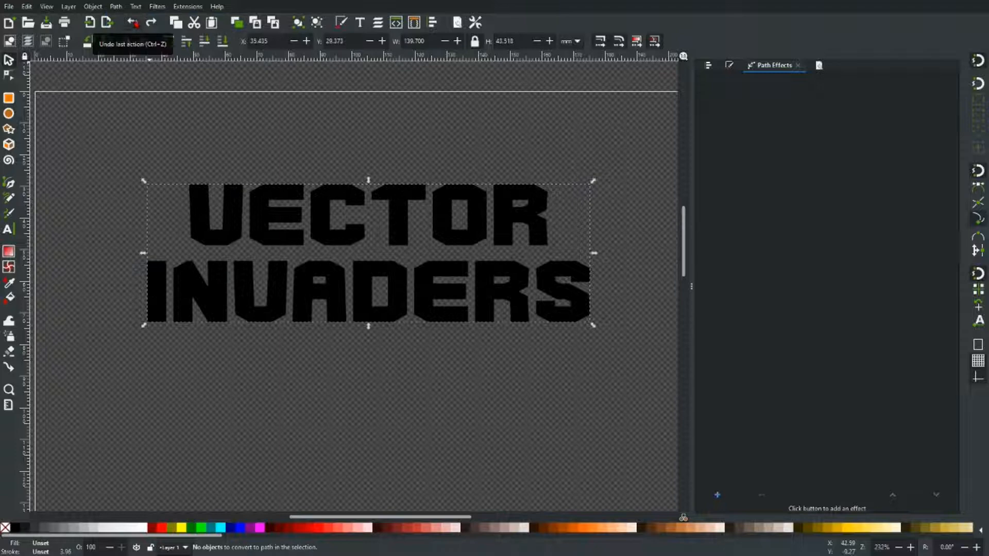
left_click(115, 6)
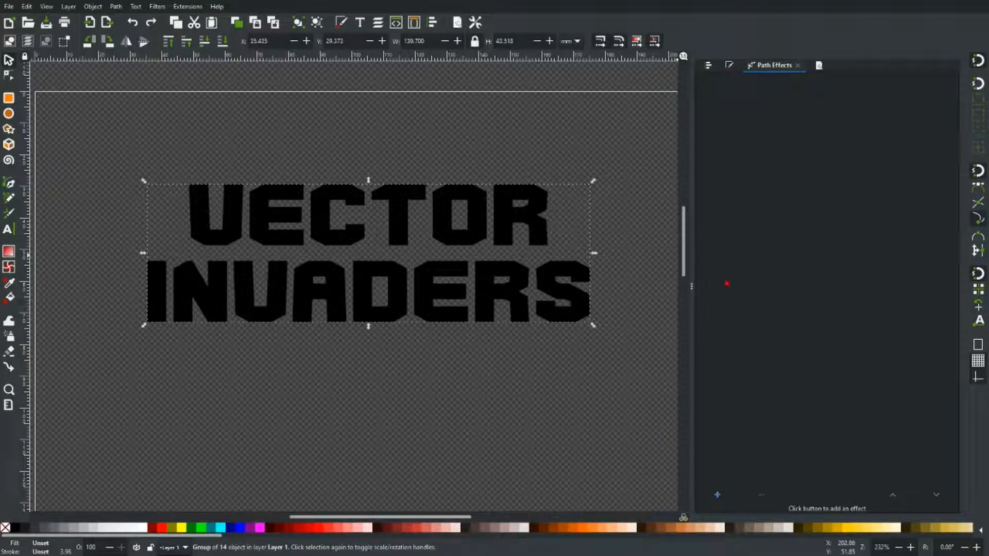
mouse_move(717, 495)
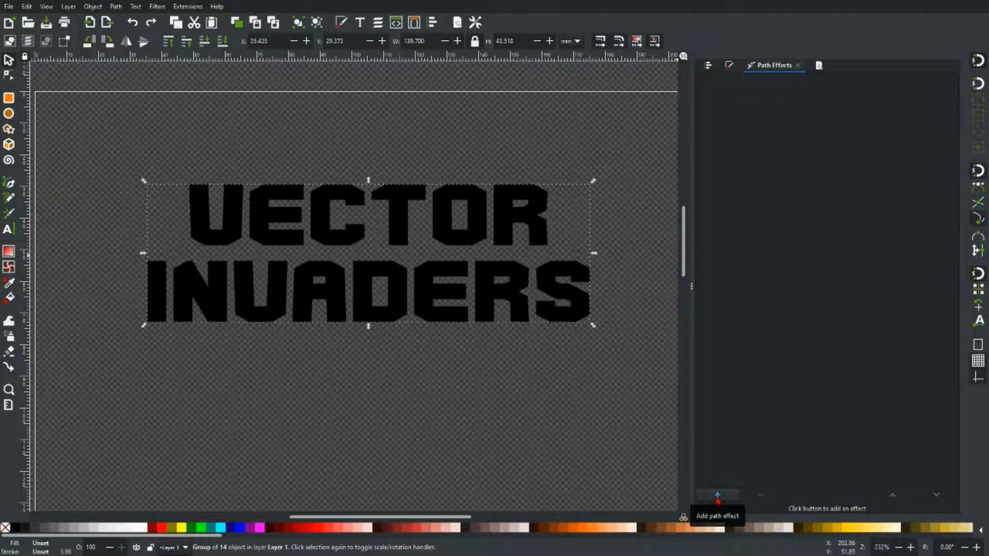
left_click(716, 498)
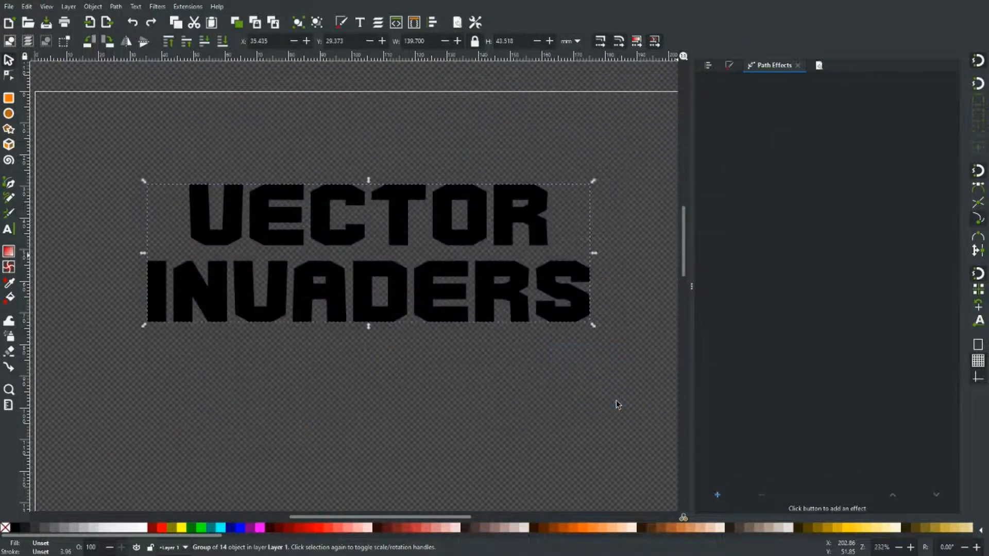
left_click(716, 494)
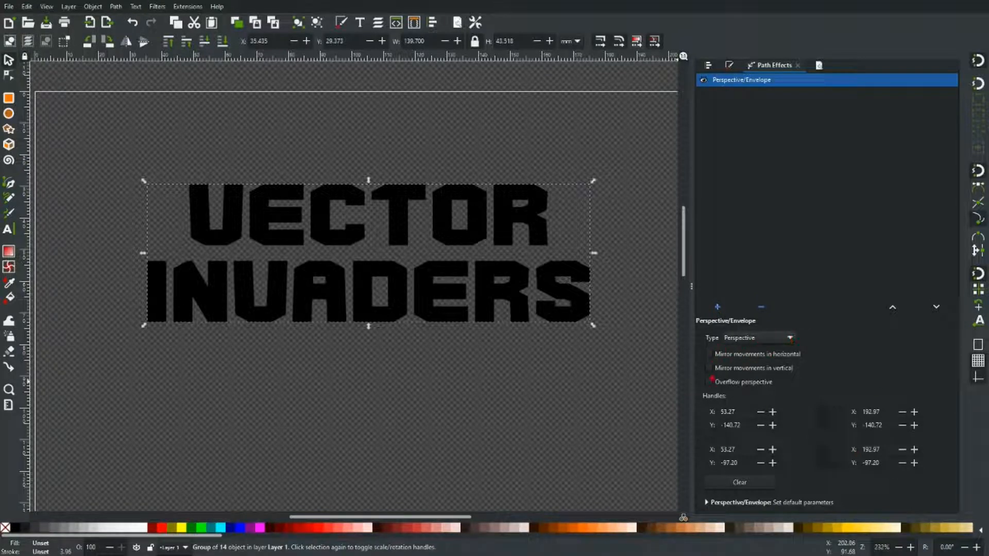
left_click(708, 381)
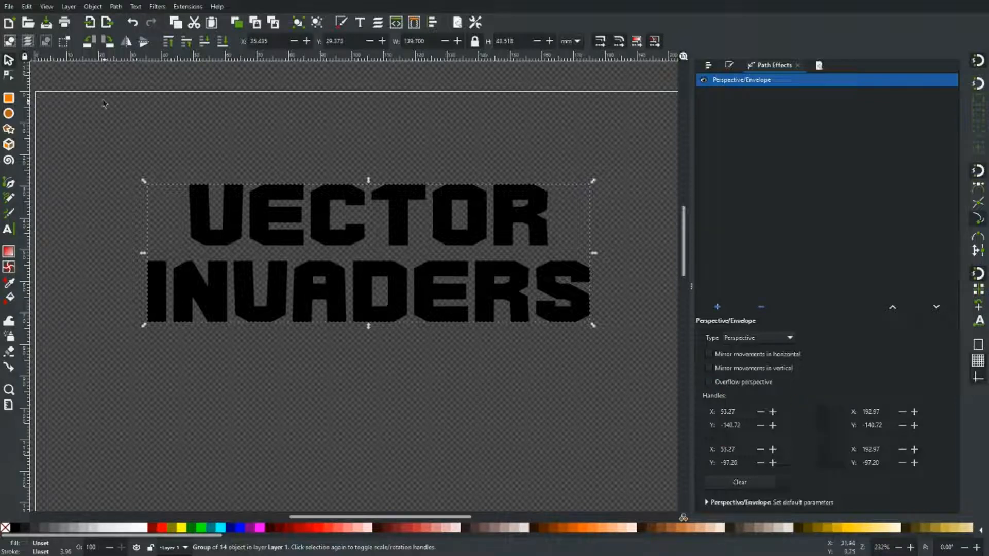
With the Node tool, zoom in and pull the envelope's top-right corner inward to the guide
left_click(8, 75)
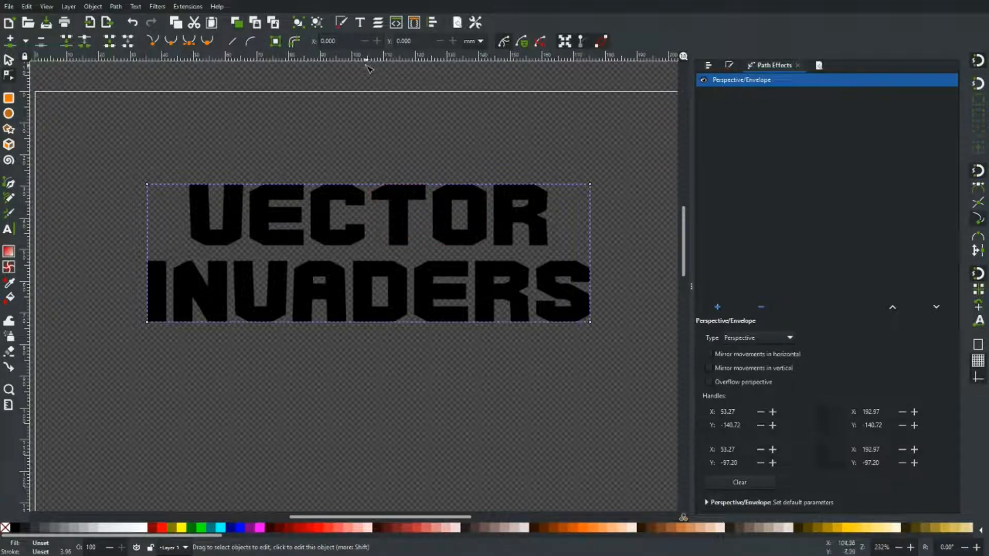
mouse_move(371, 60)
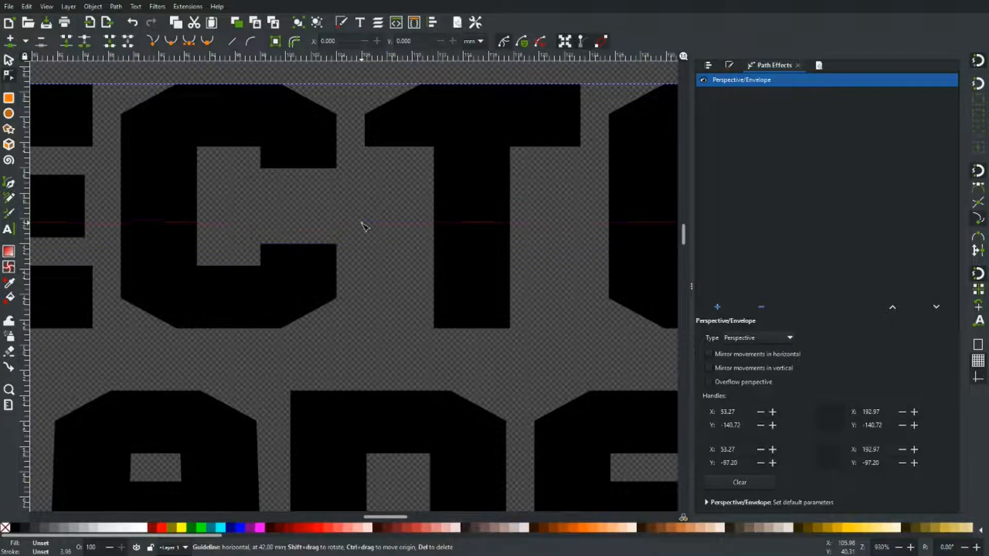
scroll("down", 3)
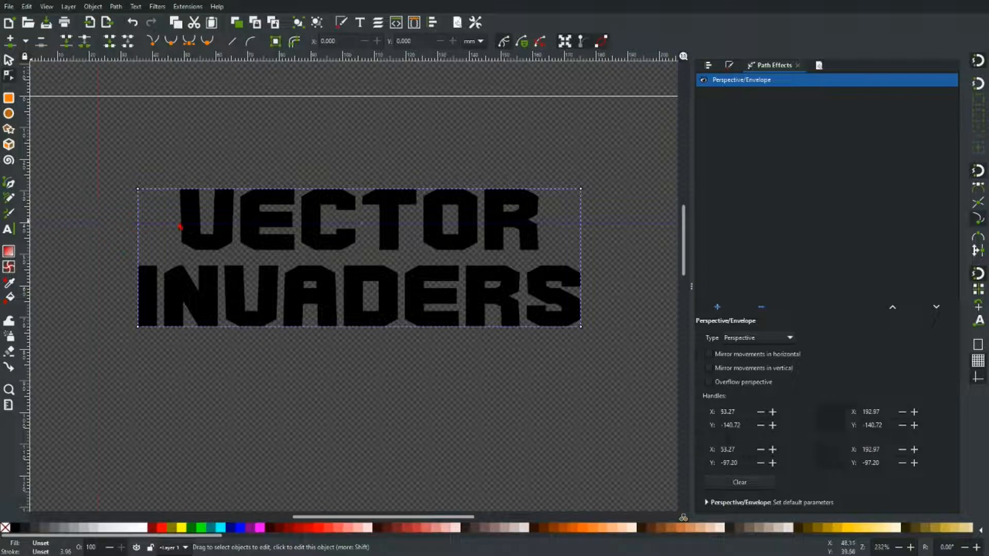
mouse_move(199, 222)
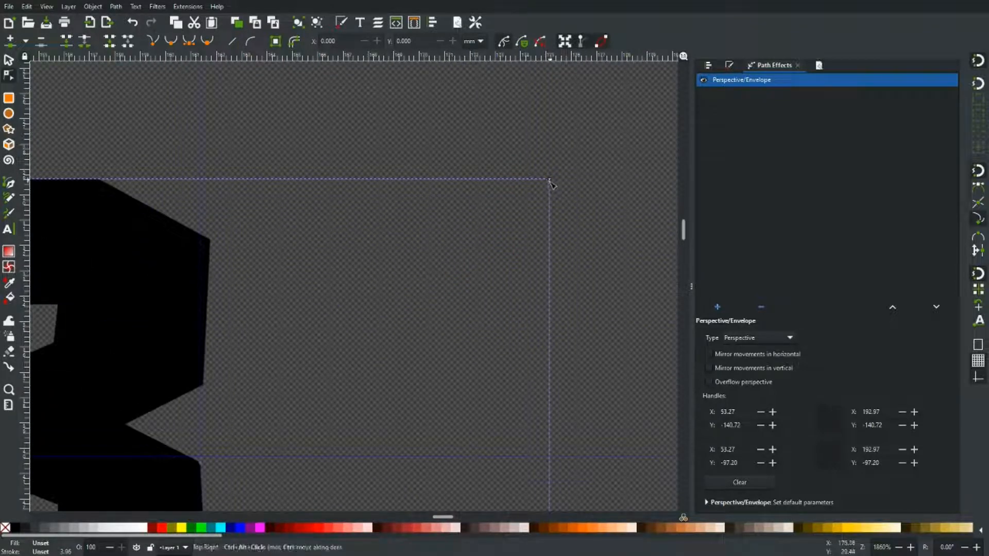
left_click_drag(549, 183, 486, 242)
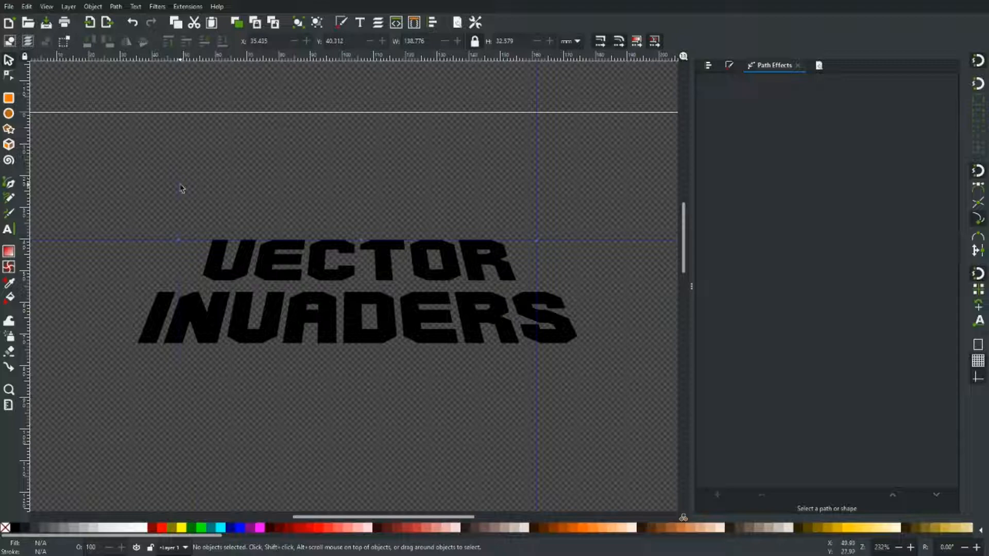
mouse_move(124, 245)
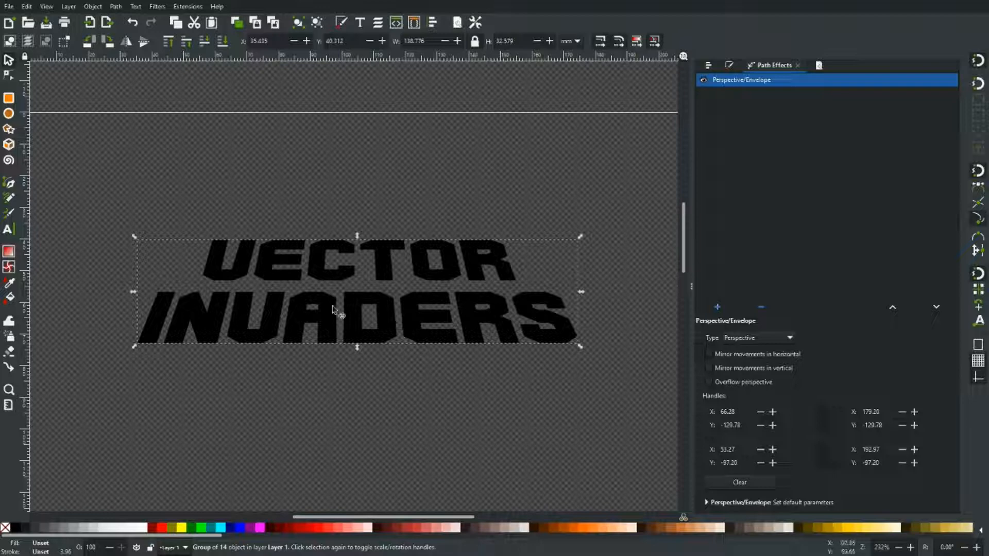
mouse_move(290, 332)
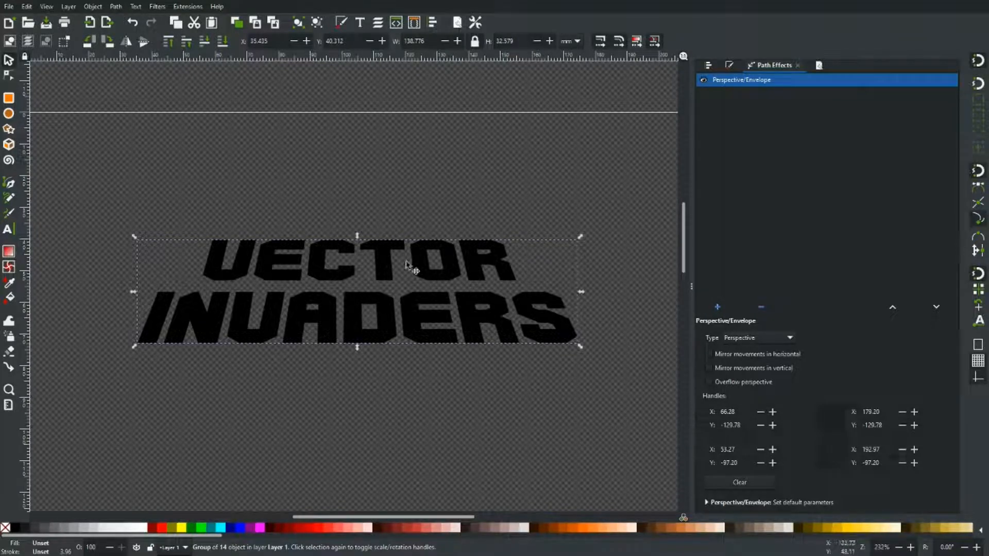
mouse_move(246, 274)
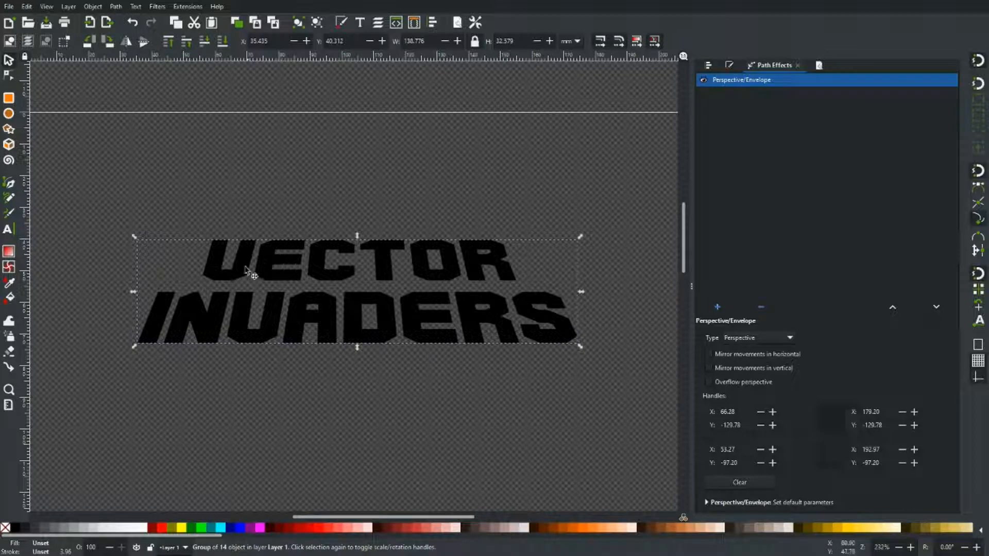
mouse_move(233, 290)
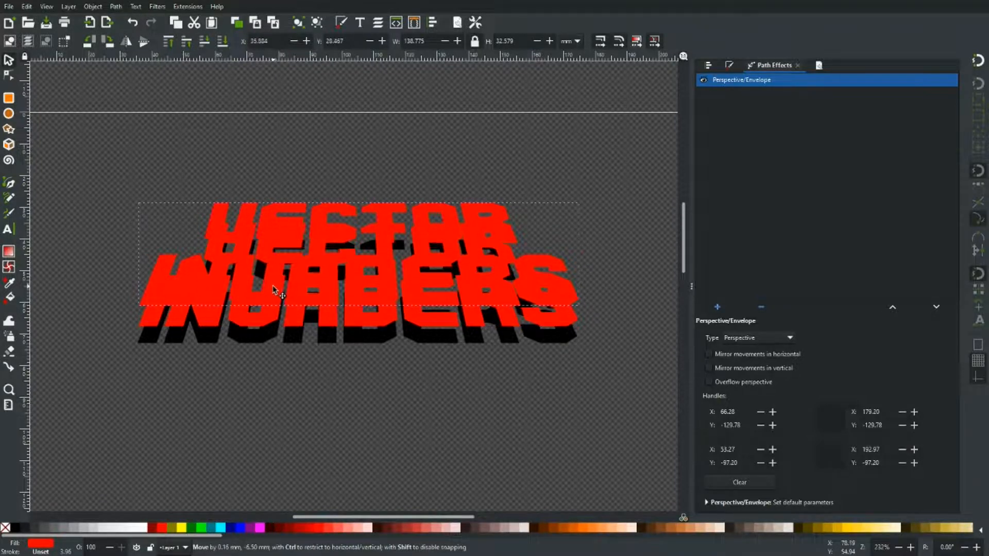
Select the stacked yellow, red and black lettering copies
left_click(182, 527)
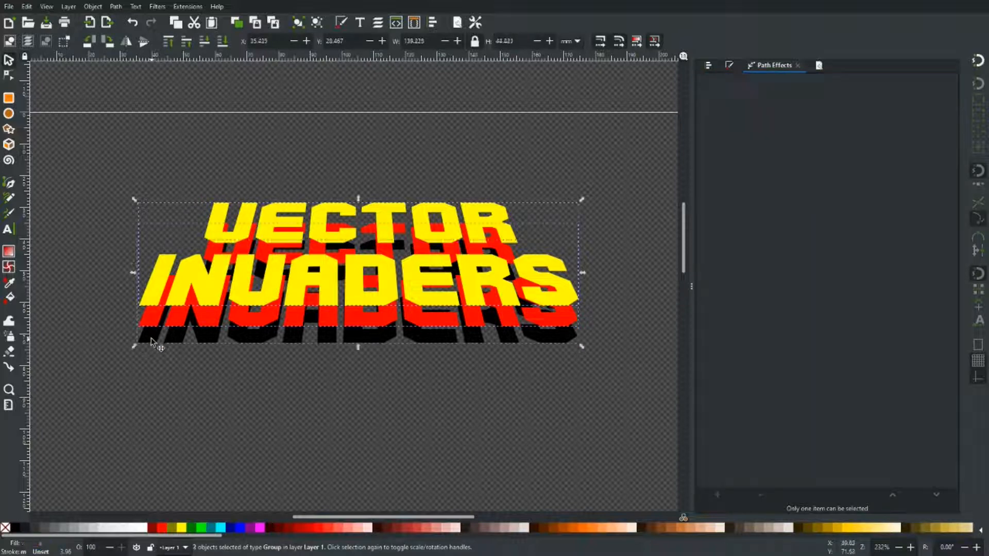
Align the three lettering copies together using Align and Distribute
left_click(728, 65)
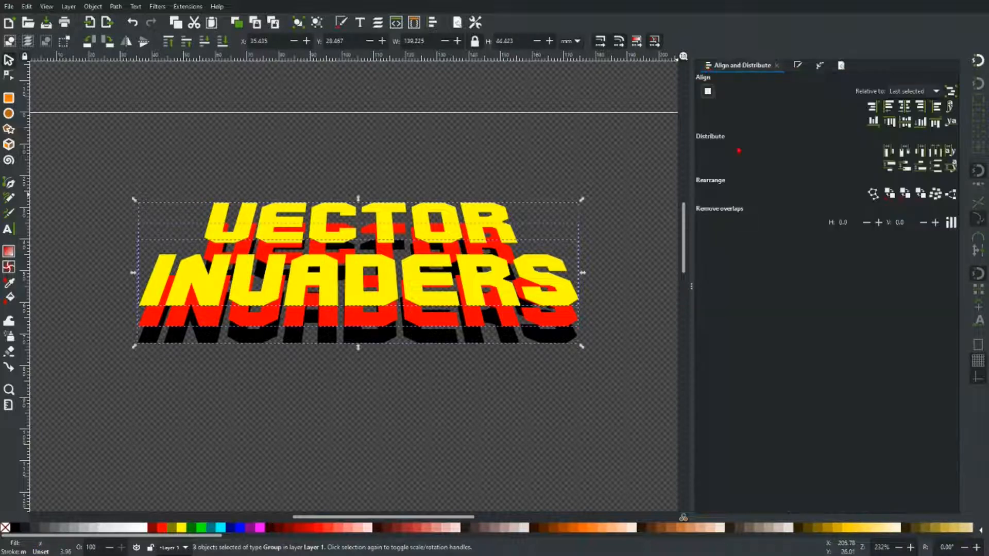
left_click(905, 121)
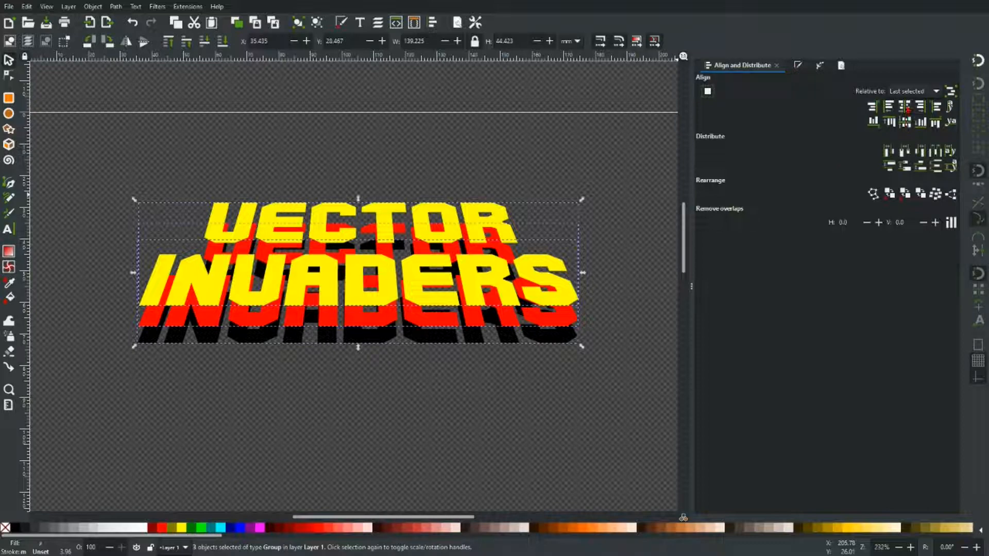
left_click(351, 399)
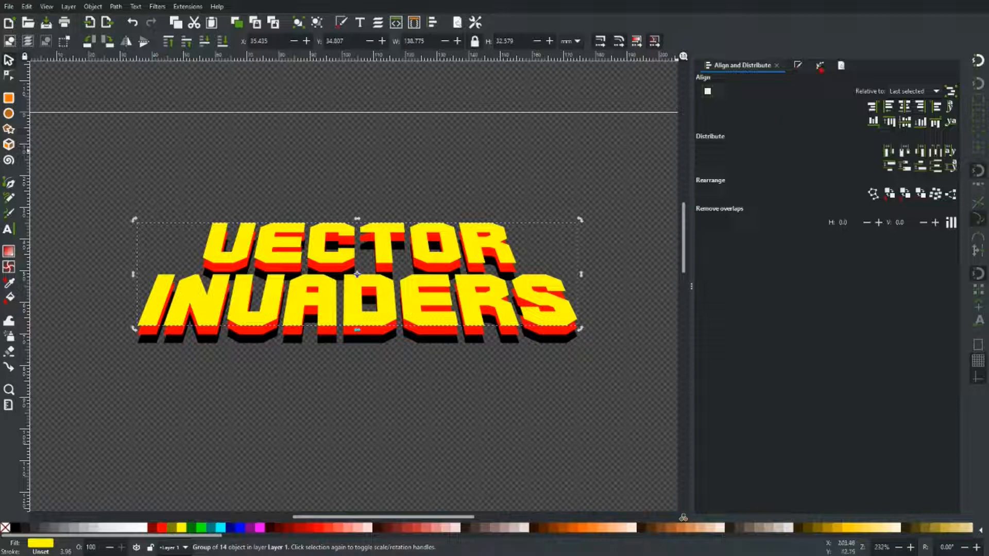
Set the lettering's stroke paint to black with a 1 mm stroke width
left_click(819, 78)
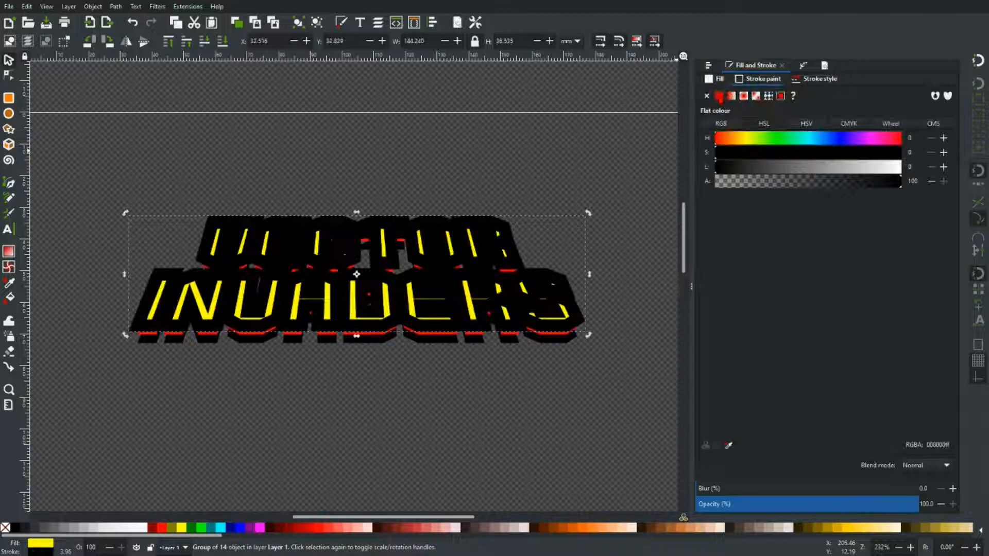
left_click(819, 78)
type("1.000")
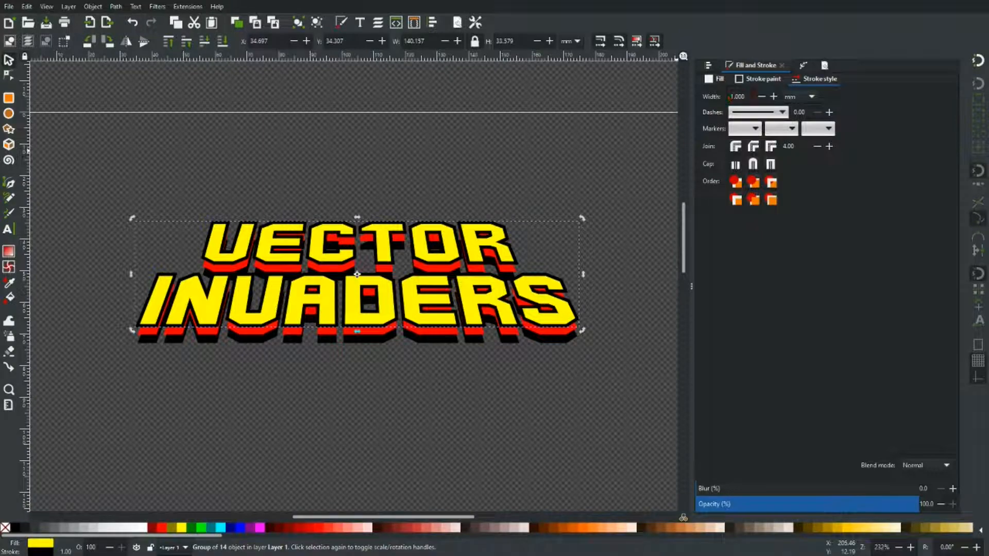
left_click(761, 96)
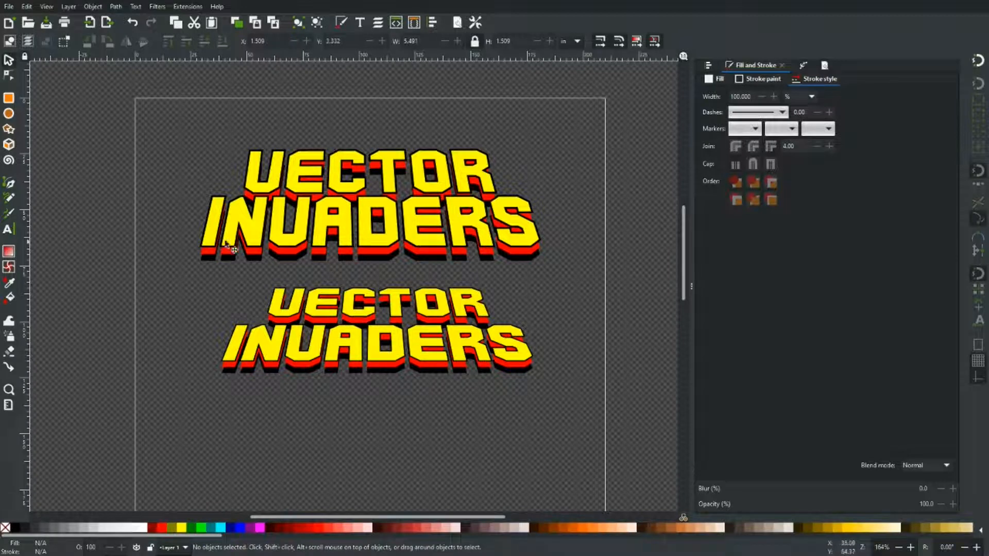
mouse_move(457, 230)
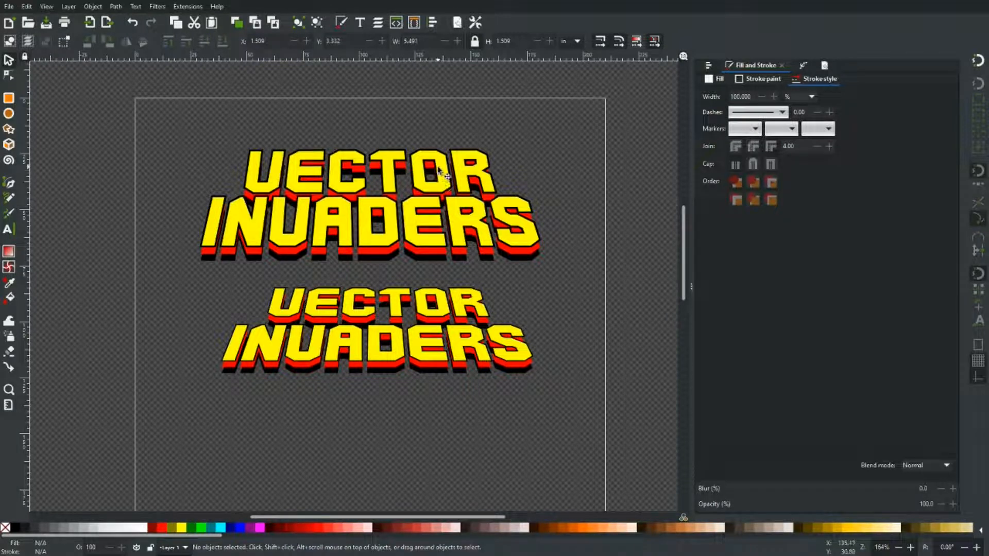
Select the lower duplicate logo, drag it aside and delete it
left_click_drag(202, 262, 551, 397)
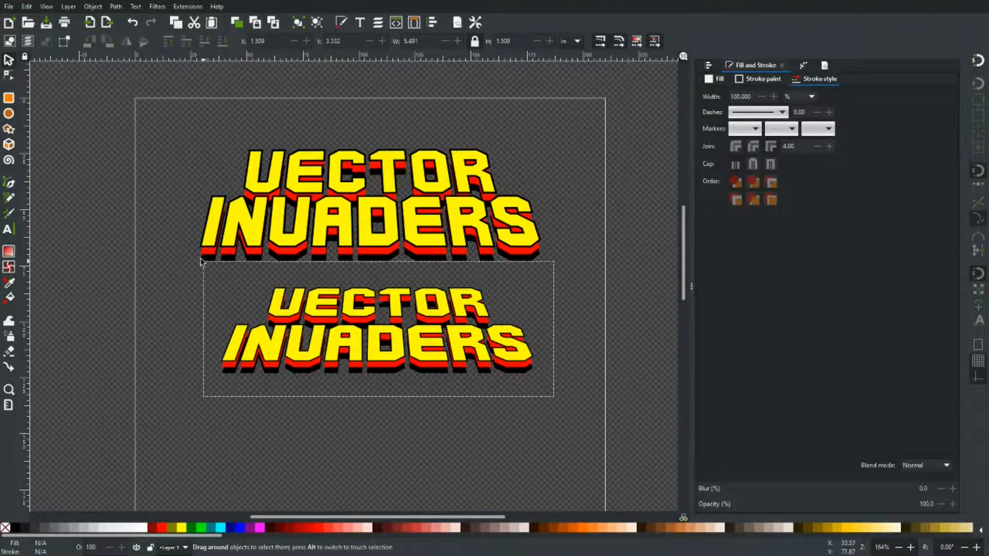
left_click_drag(377, 324, 284, 379)
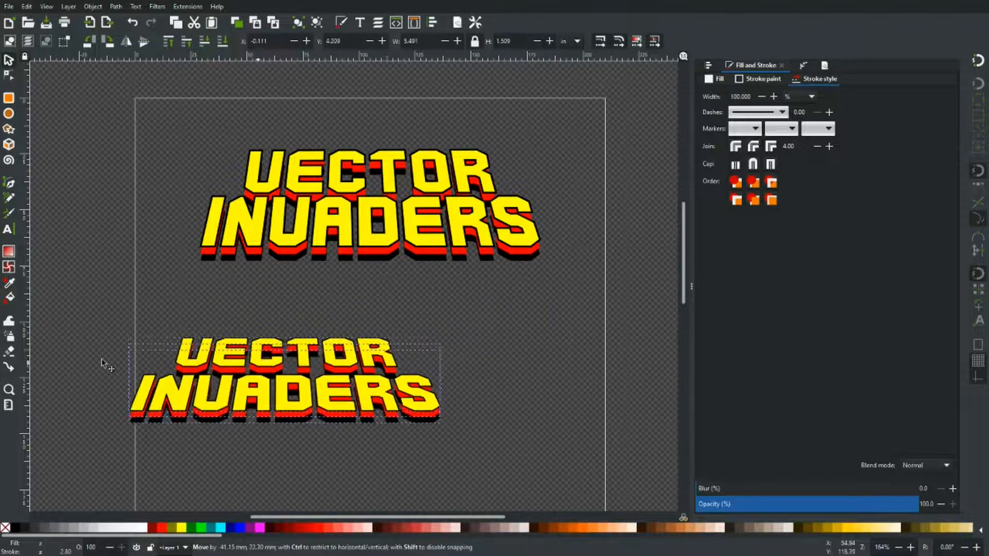
left_click_drag(284, 382, 132, 381)
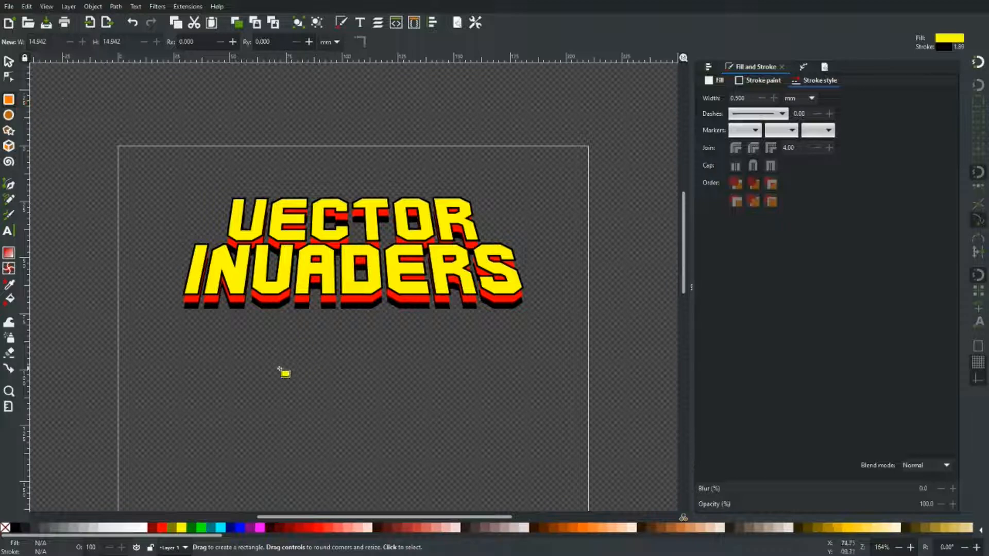
Draw a small yellow square below the logo and set its stroke to No paint
left_click_drag(284, 372, 328, 401)
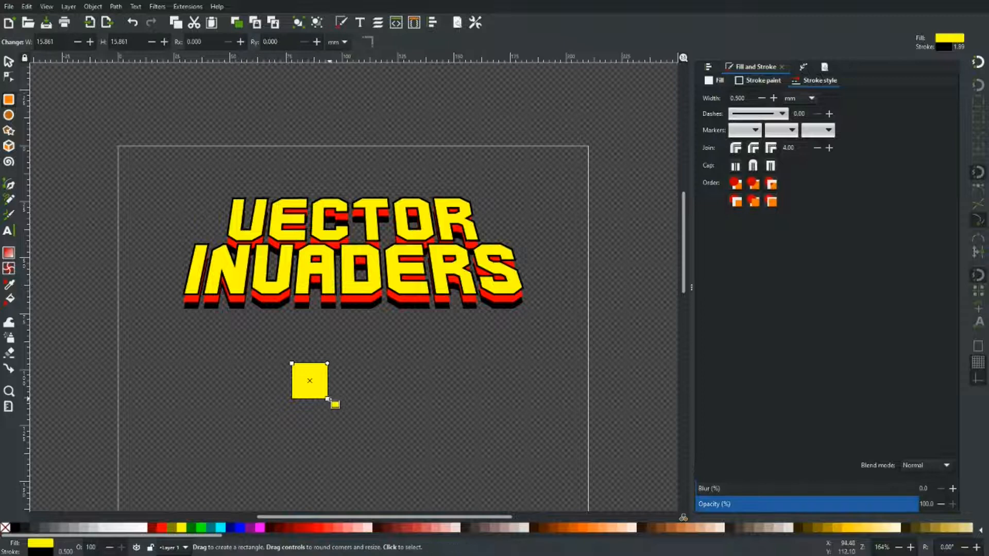
left_click(761, 80)
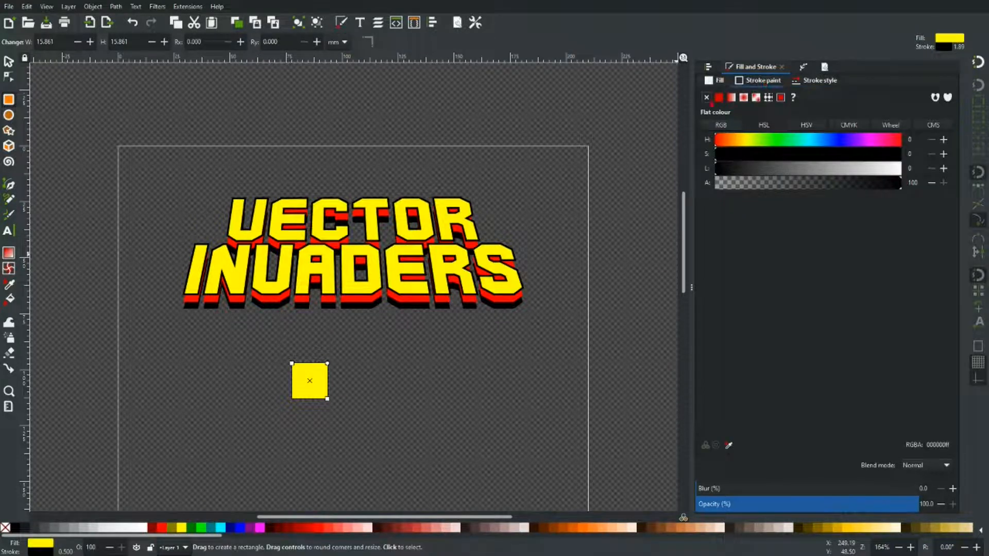
left_click(706, 97)
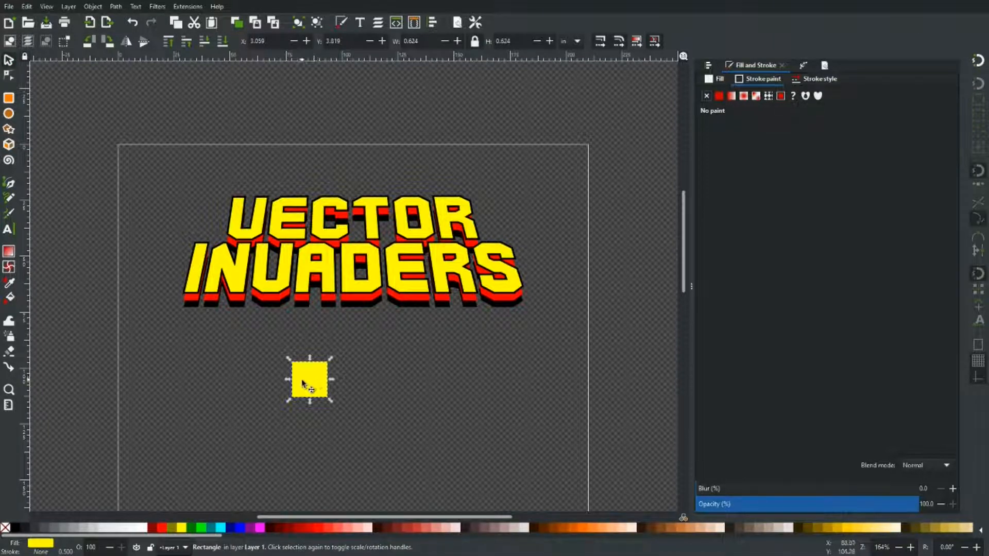
Duplicate and snap yellow squares to build the invader's body, legs and eye area
left_click_drag(309, 378, 325, 378)
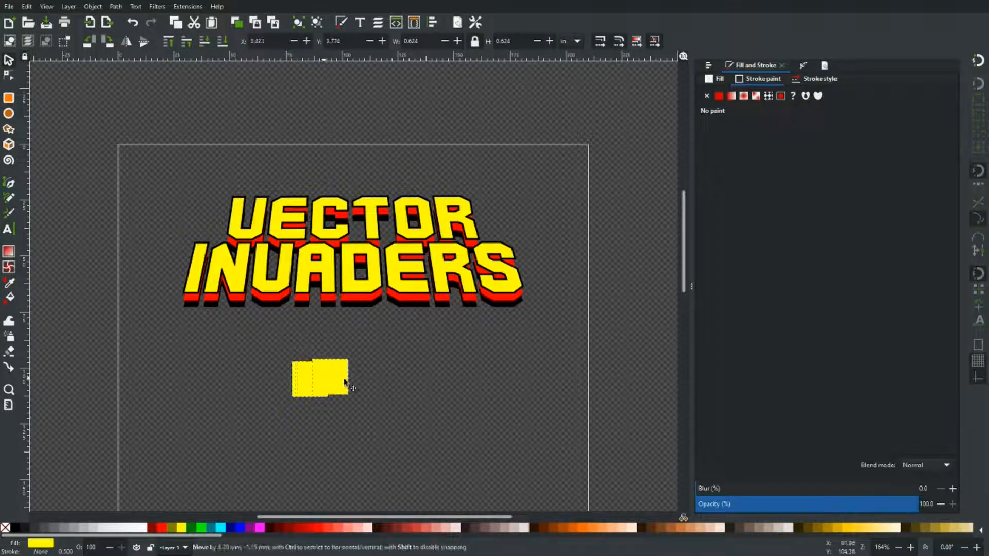
left_click_drag(319, 379, 353, 379)
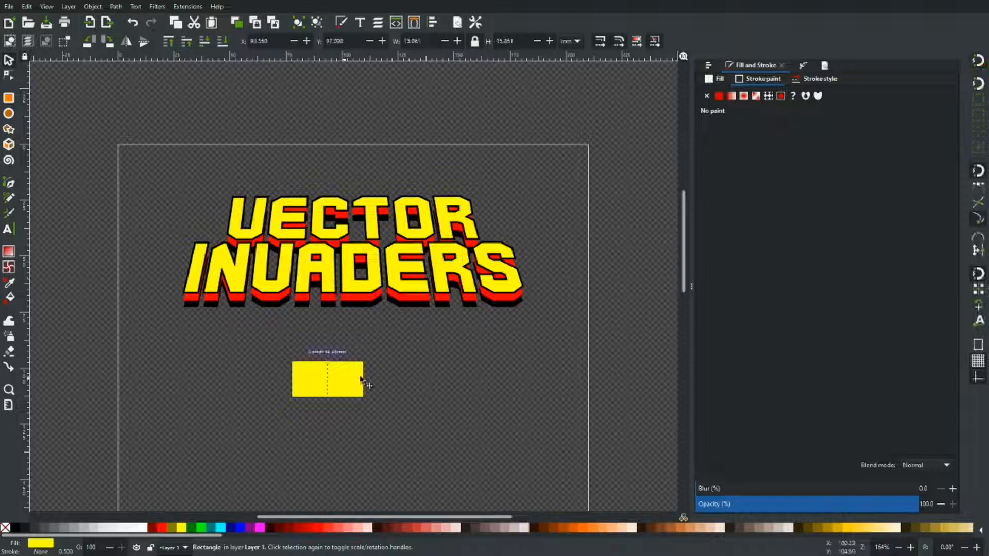
left_click(327, 379)
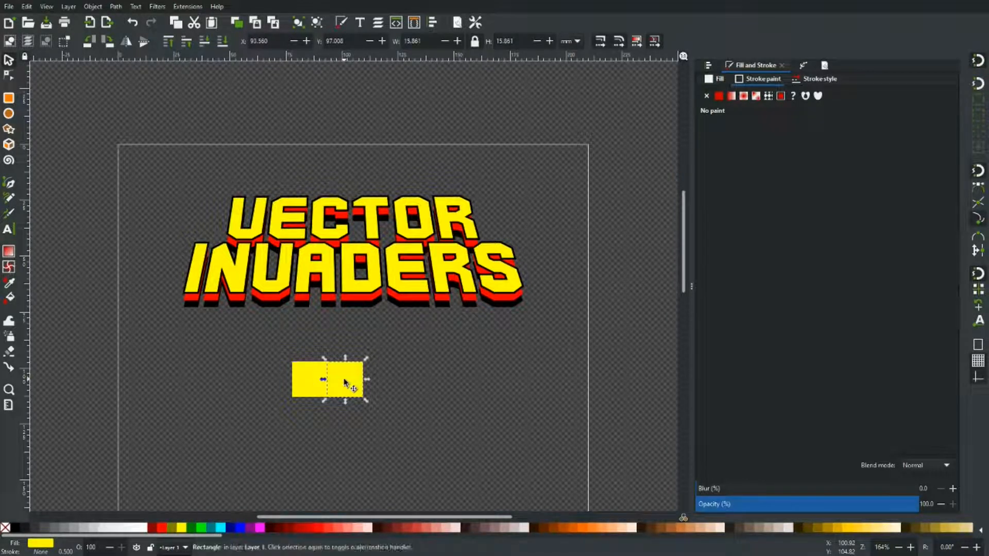
left_click_drag(328, 379, 272, 416)
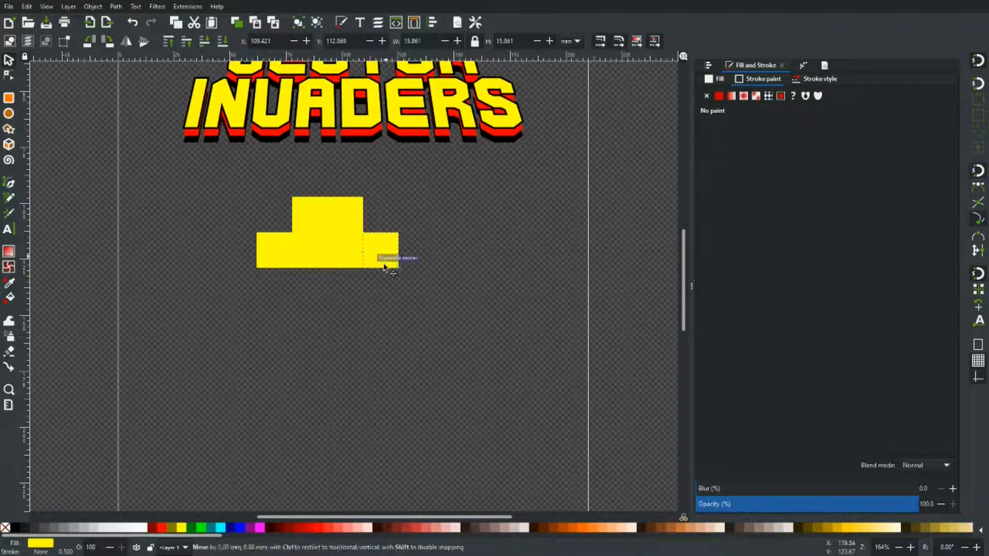
left_click_drag(391, 258, 328, 297)
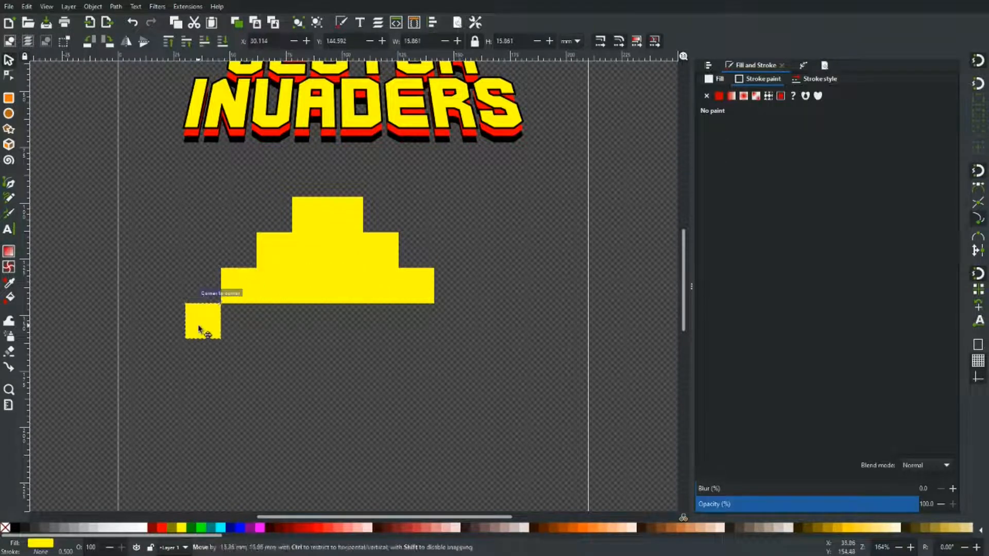
left_click_drag(203, 325, 202, 353)
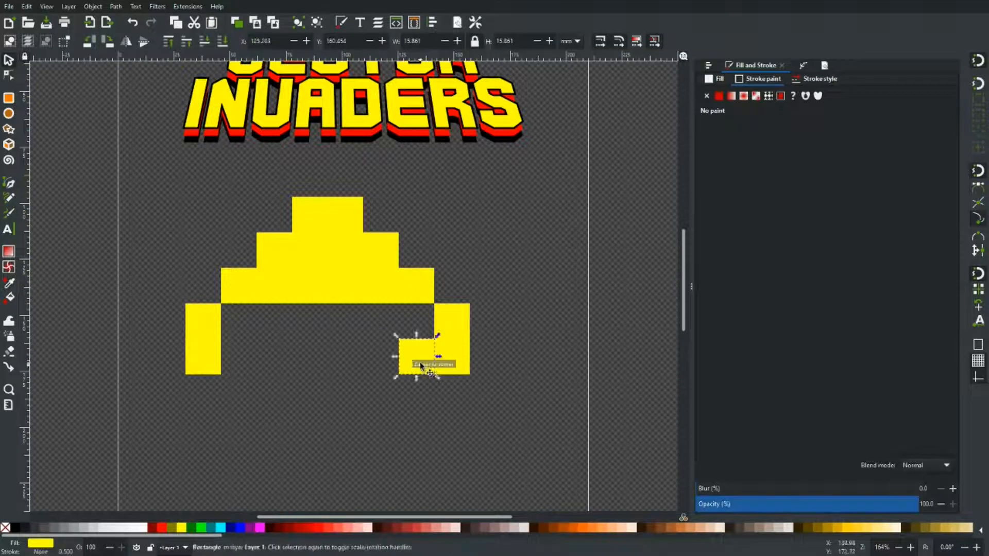
left_click_drag(433, 365, 238, 356)
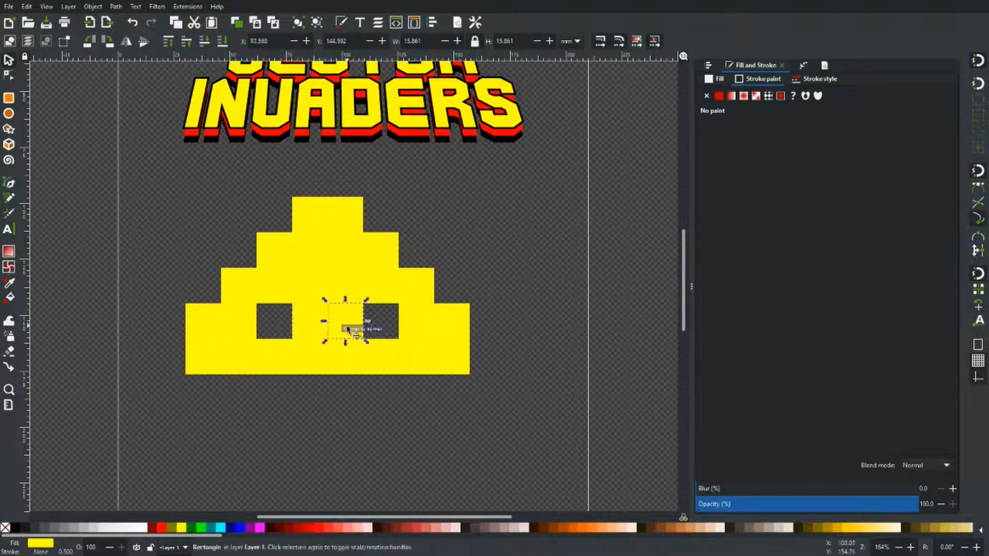
Add the invader's lower rows and arms, then select all 45 squares
left_click_drag(345, 325, 345, 432)
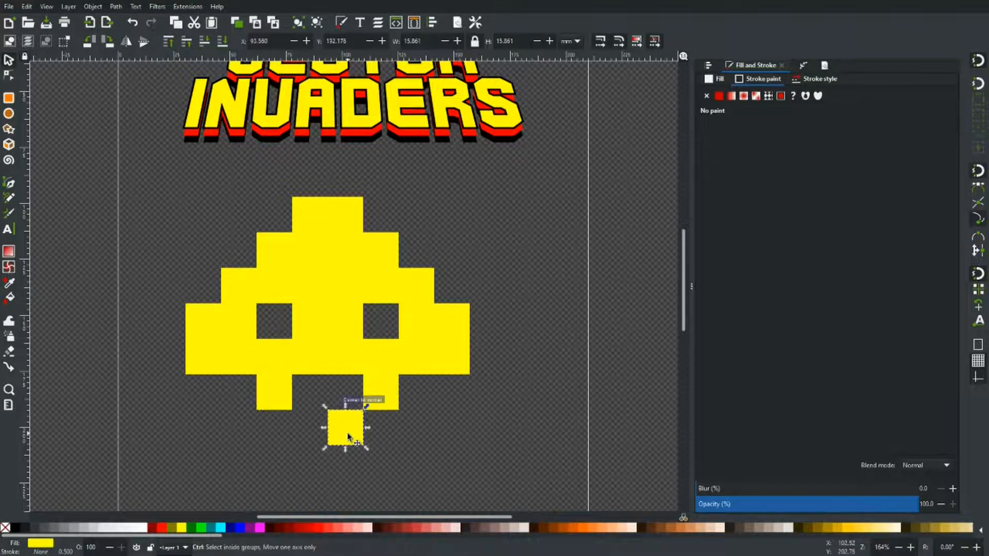
left_click_drag(346, 426, 451, 466)
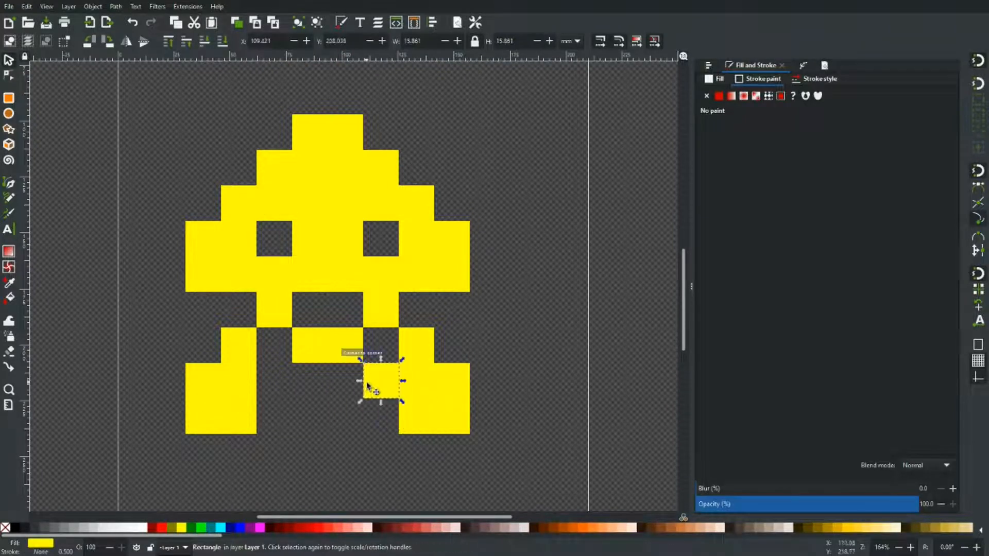
left_click_drag(379, 382, 347, 422)
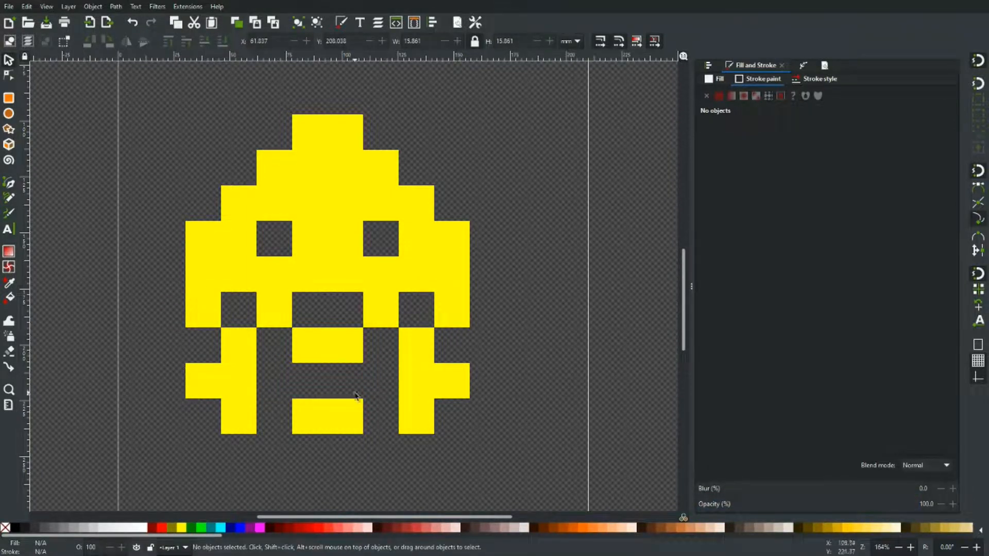
left_click(451, 274)
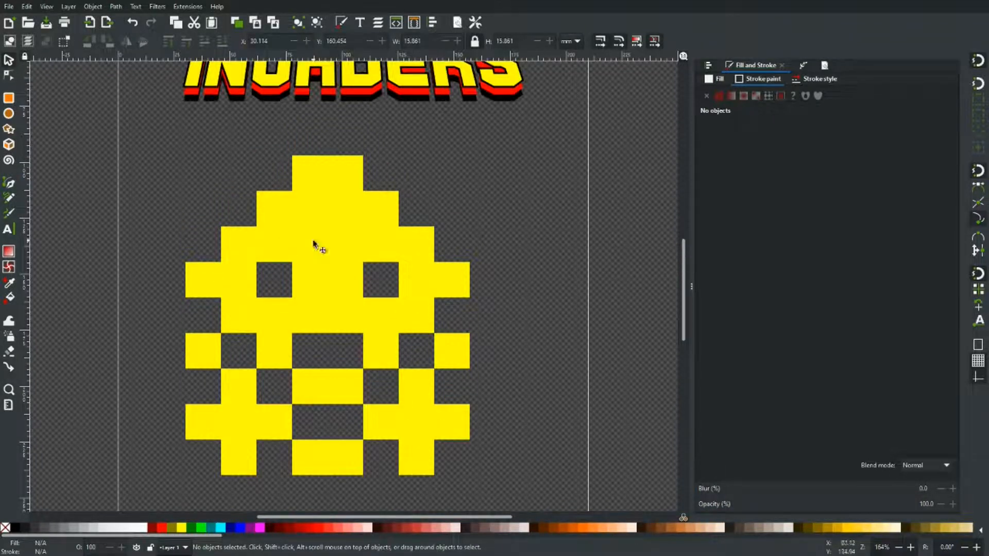
mouse_move(120, 123)
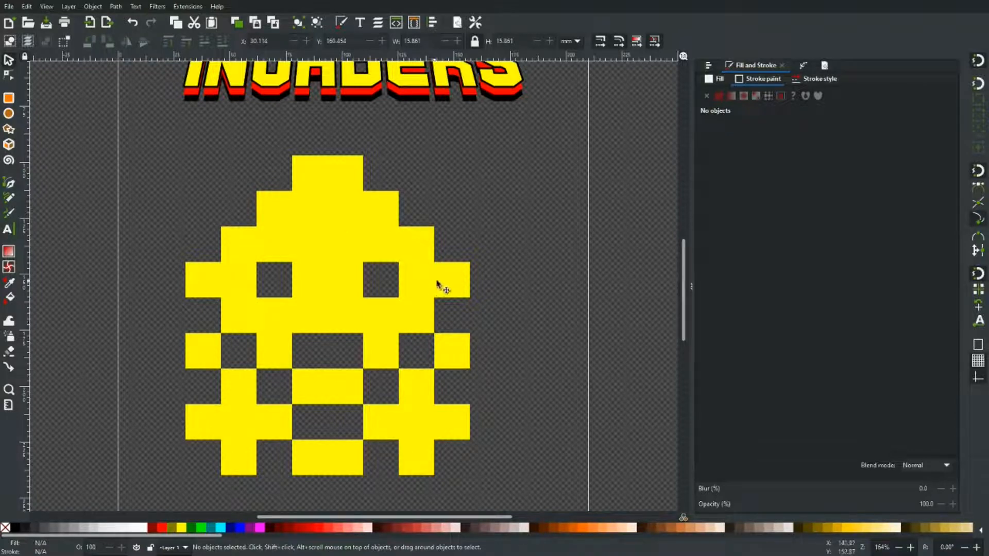
left_click(451, 280)
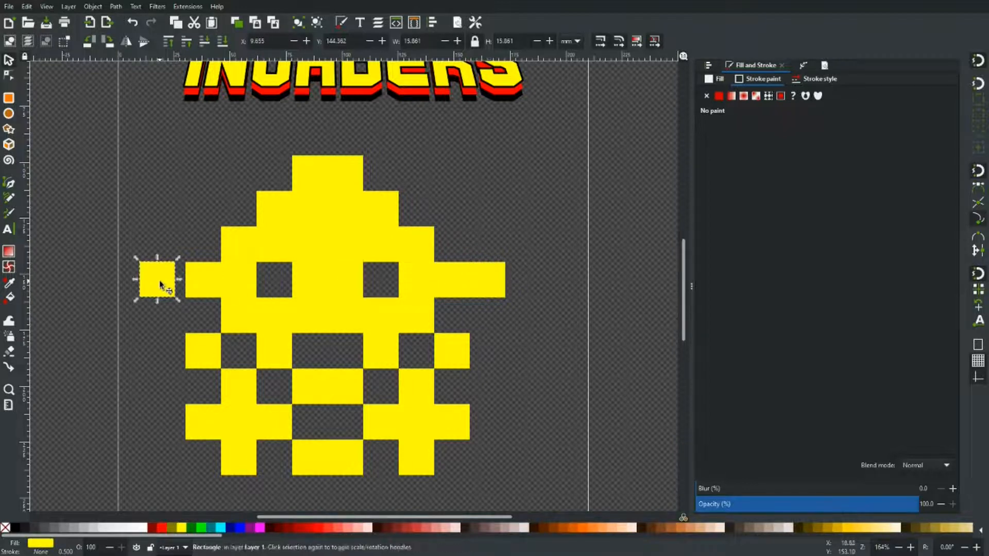
left_click(158, 279)
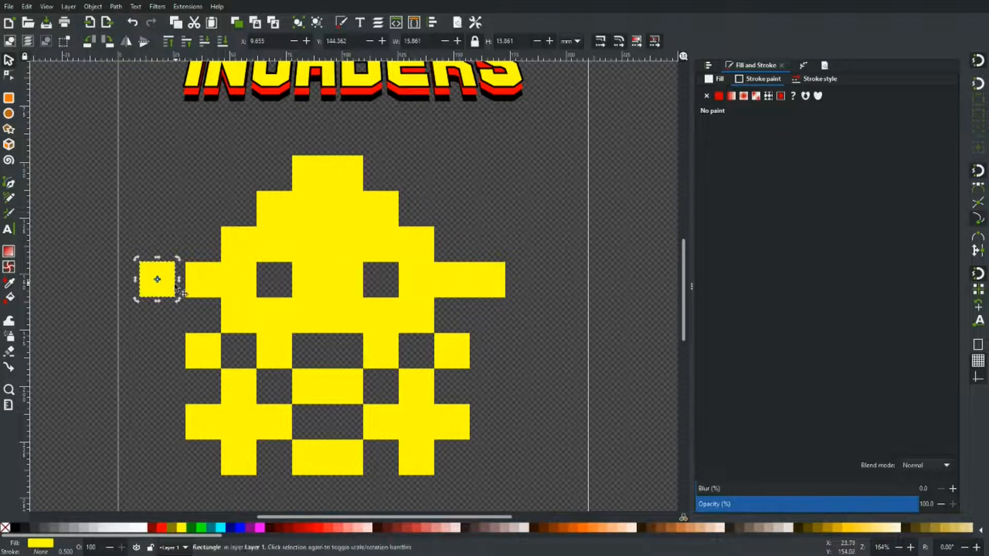
left_click_drag(157, 279, 182, 287)
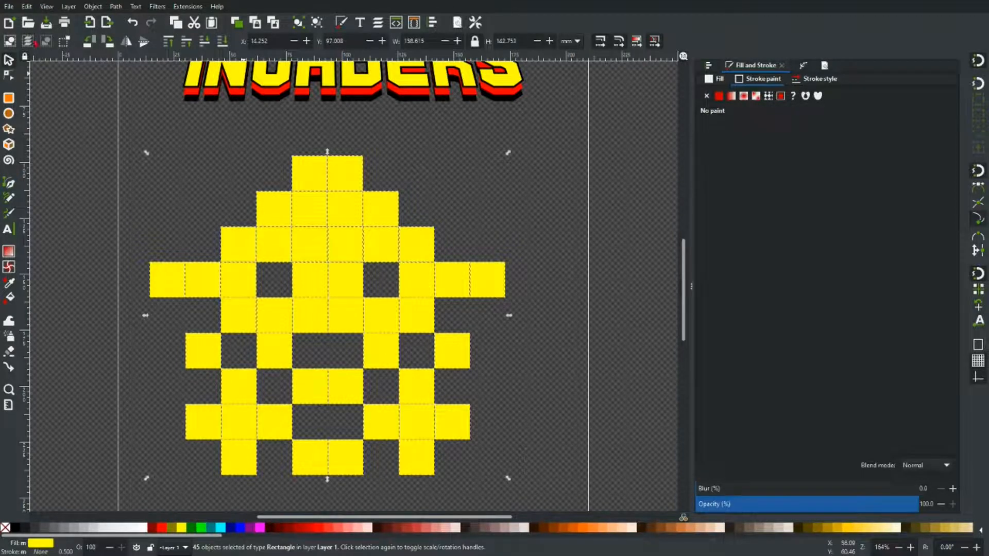
Union the invader's squares and give the shape a flat black stroke of width 1.000
left_click(115, 6)
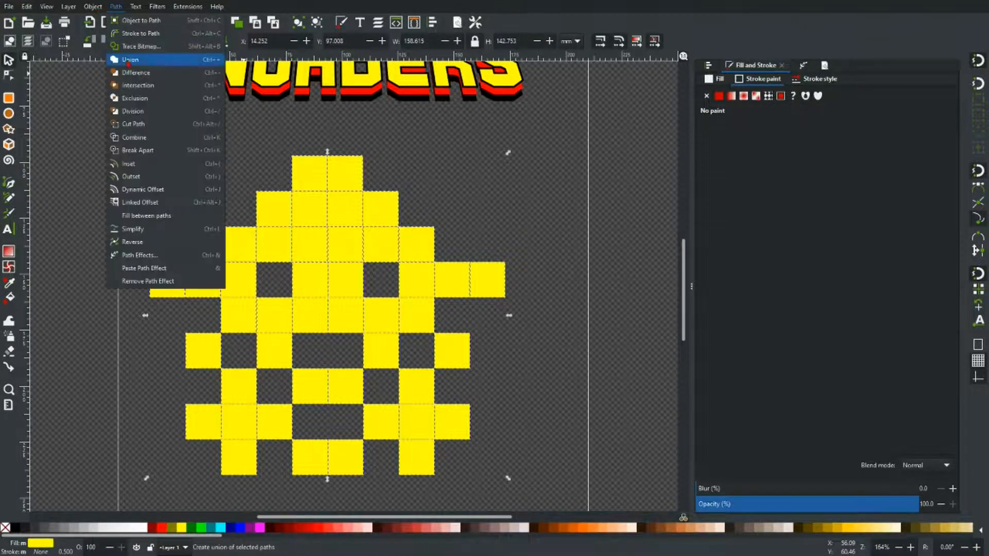
left_click(130, 59)
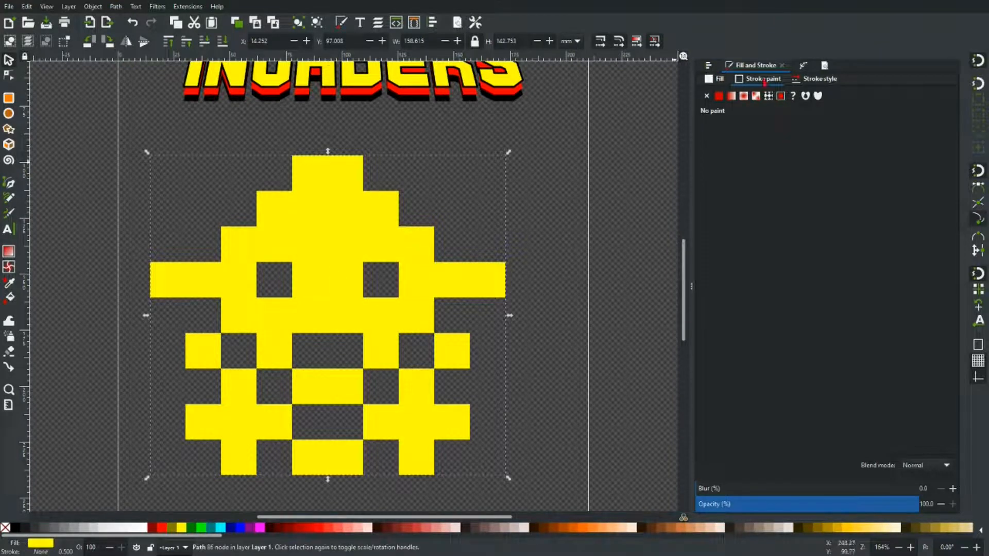
left_click(717, 96)
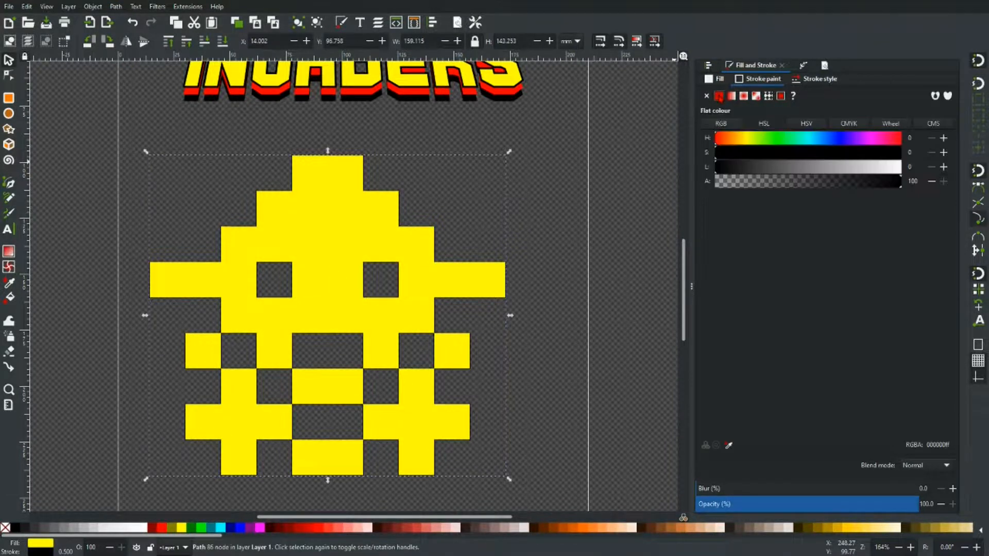
left_click(818, 78)
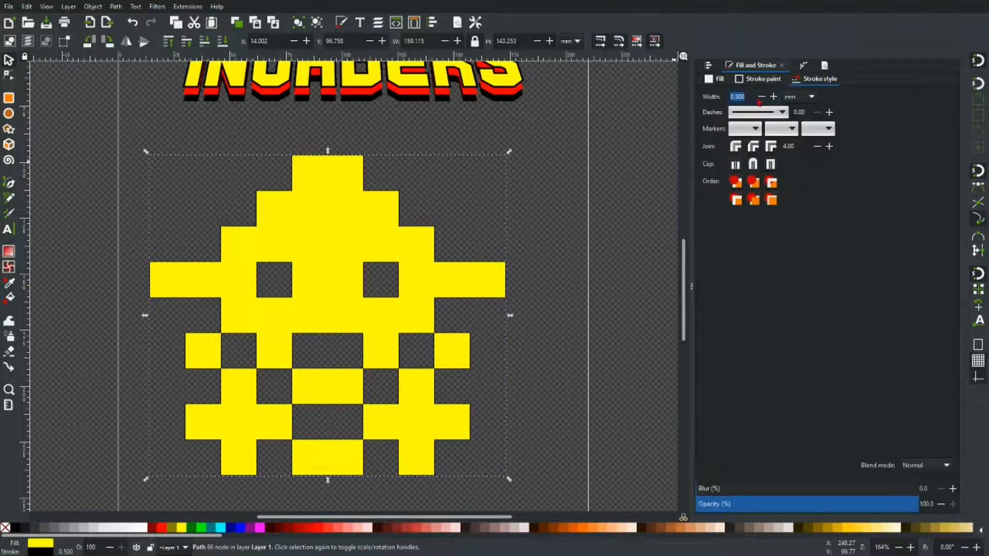
type("2.000")
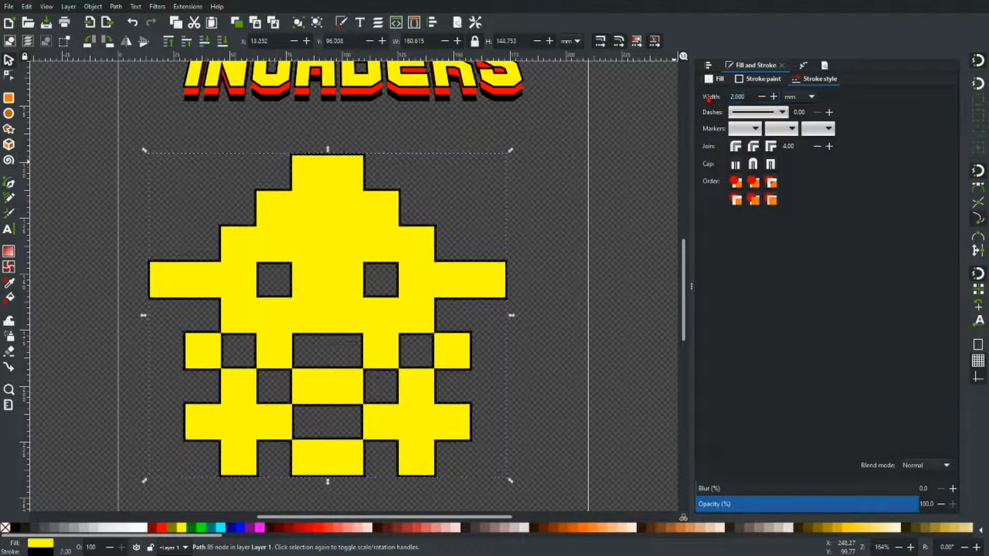
type("1.000")
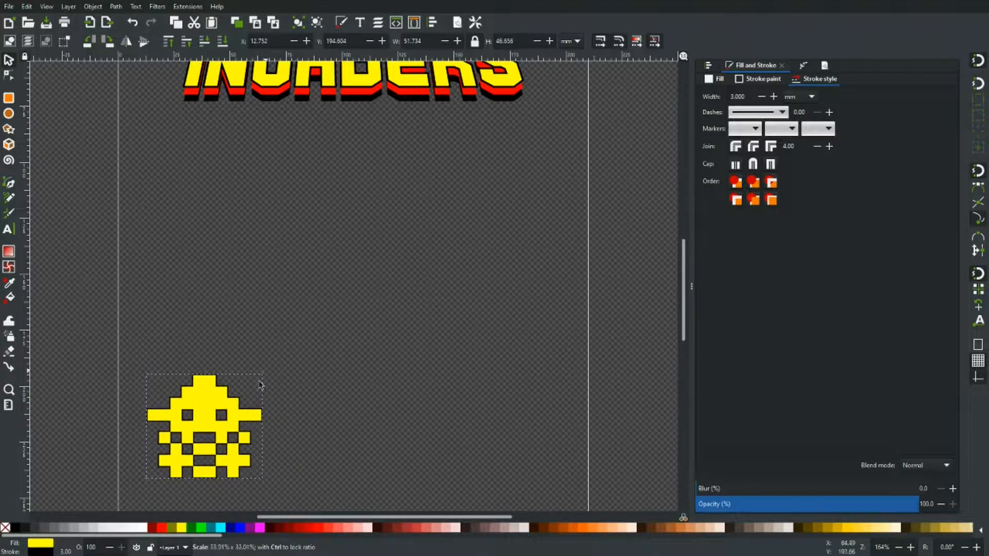
Move the small invader up onto the logo and thin its outline to about 1–1.5 mm
left_click_drag(204, 427, 454, 186)
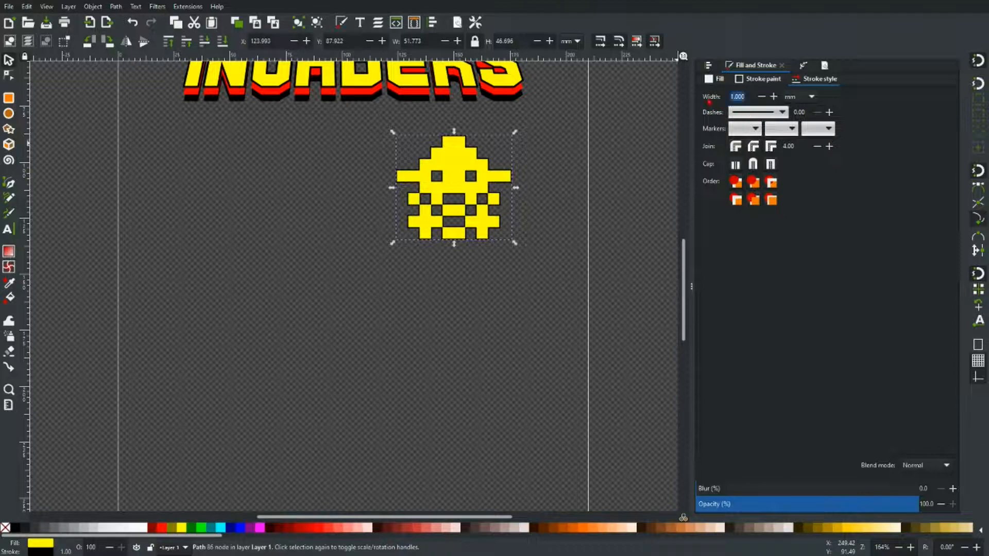
left_click(773, 96)
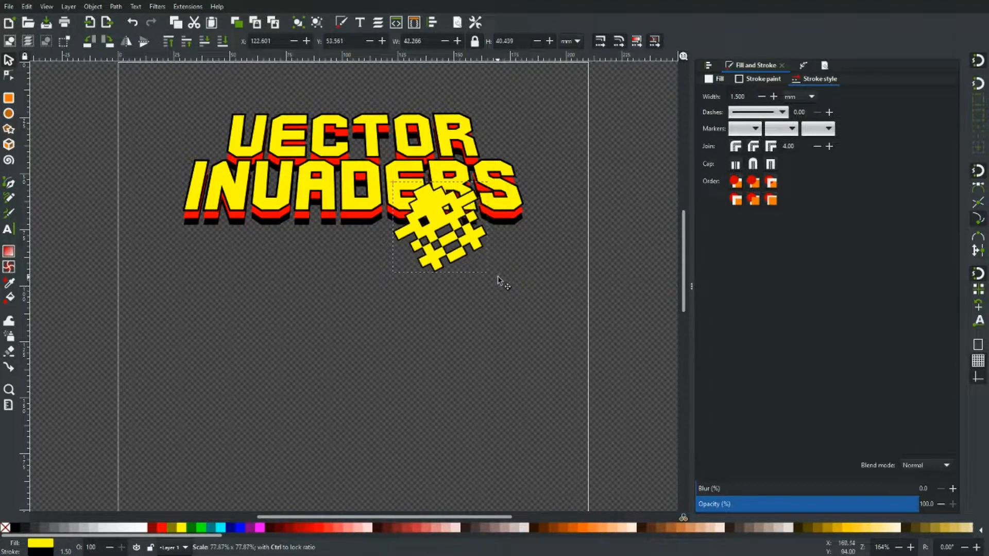
Place the red invader behind the VECTOR lettering at the title's upper left, then deselect
left_click_drag(442, 227, 283, 146)
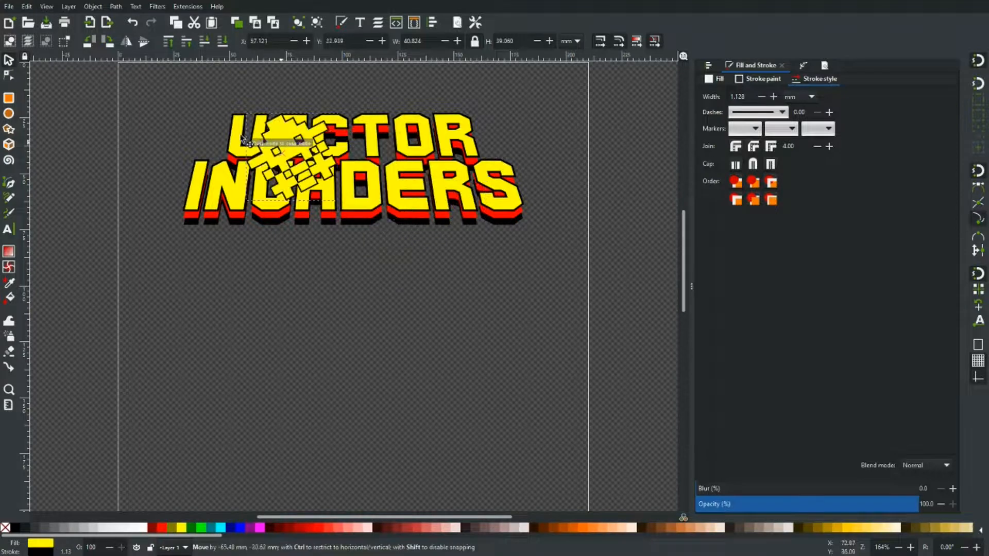
left_click_drag(290, 151, 202, 135)
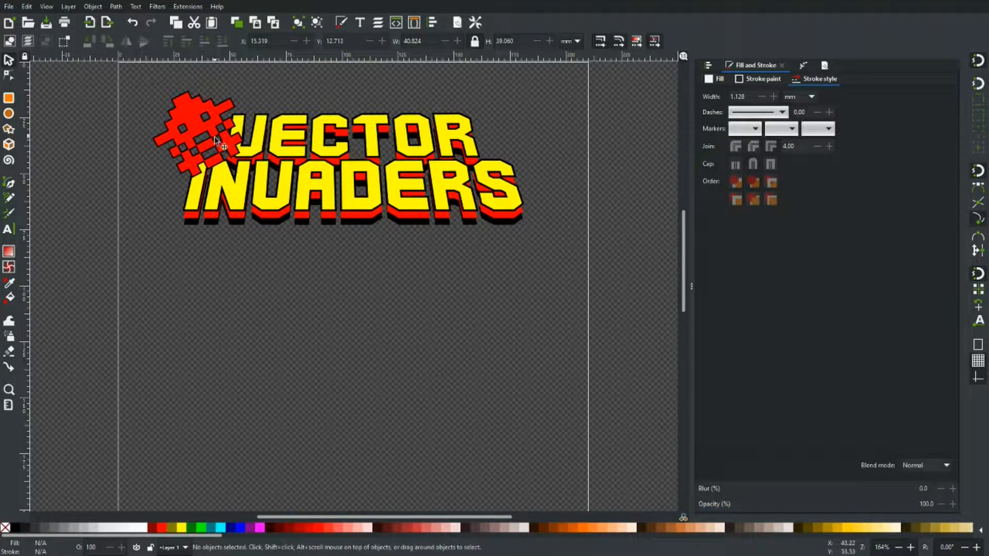
left_click(196, 146)
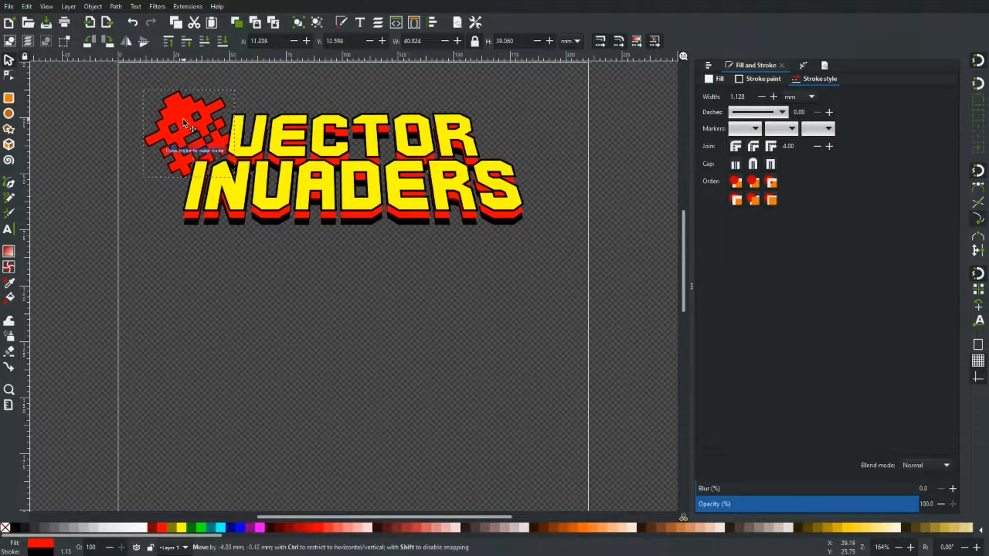
left_click(444, 326)
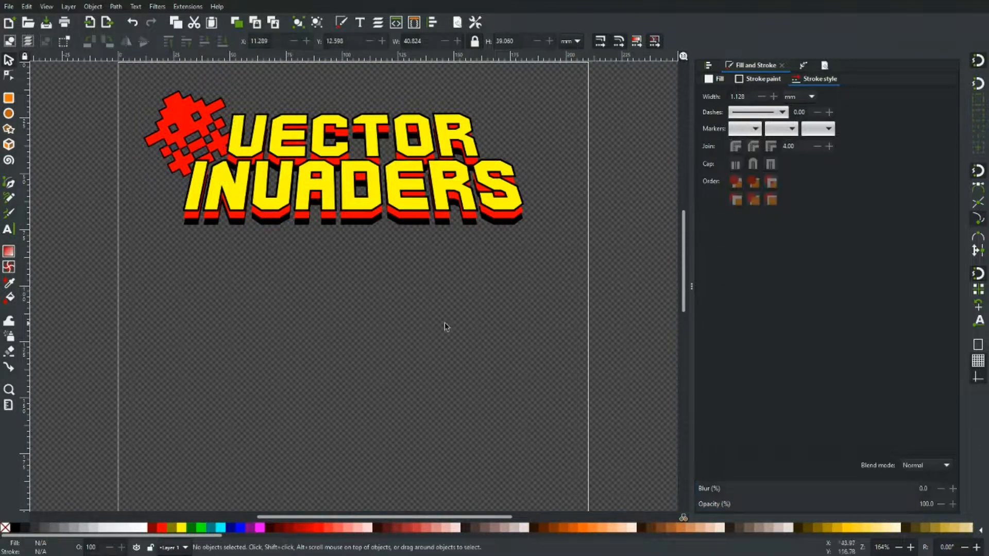
scroll("down", 3)
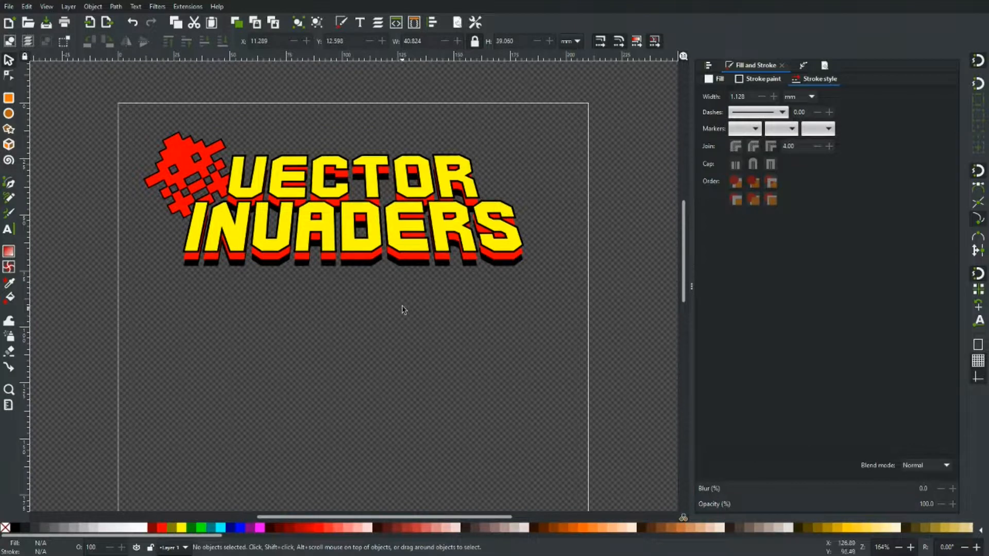